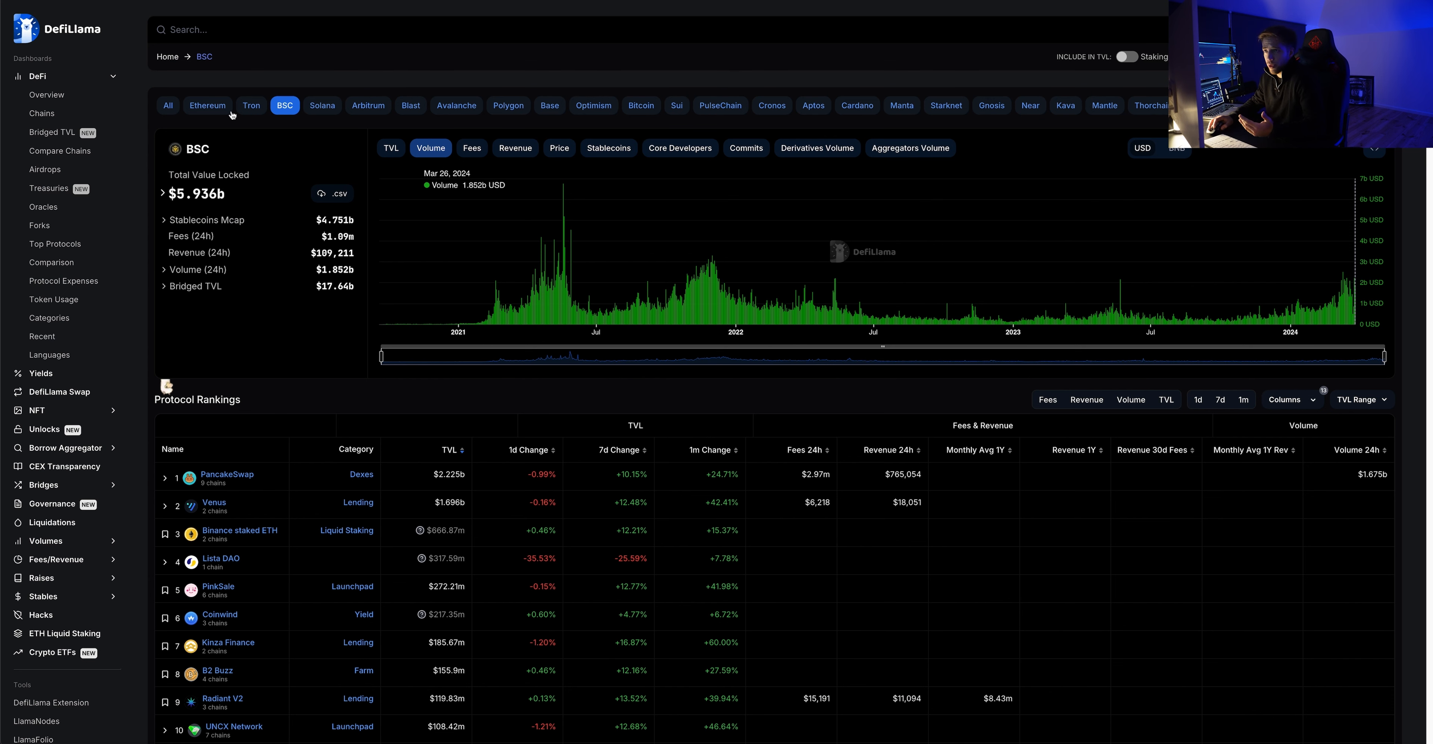
View the Solana chain overview, toggling TVL off and back on alongside volume.
{"action": "left_click", "coordinate": [321, 105]}
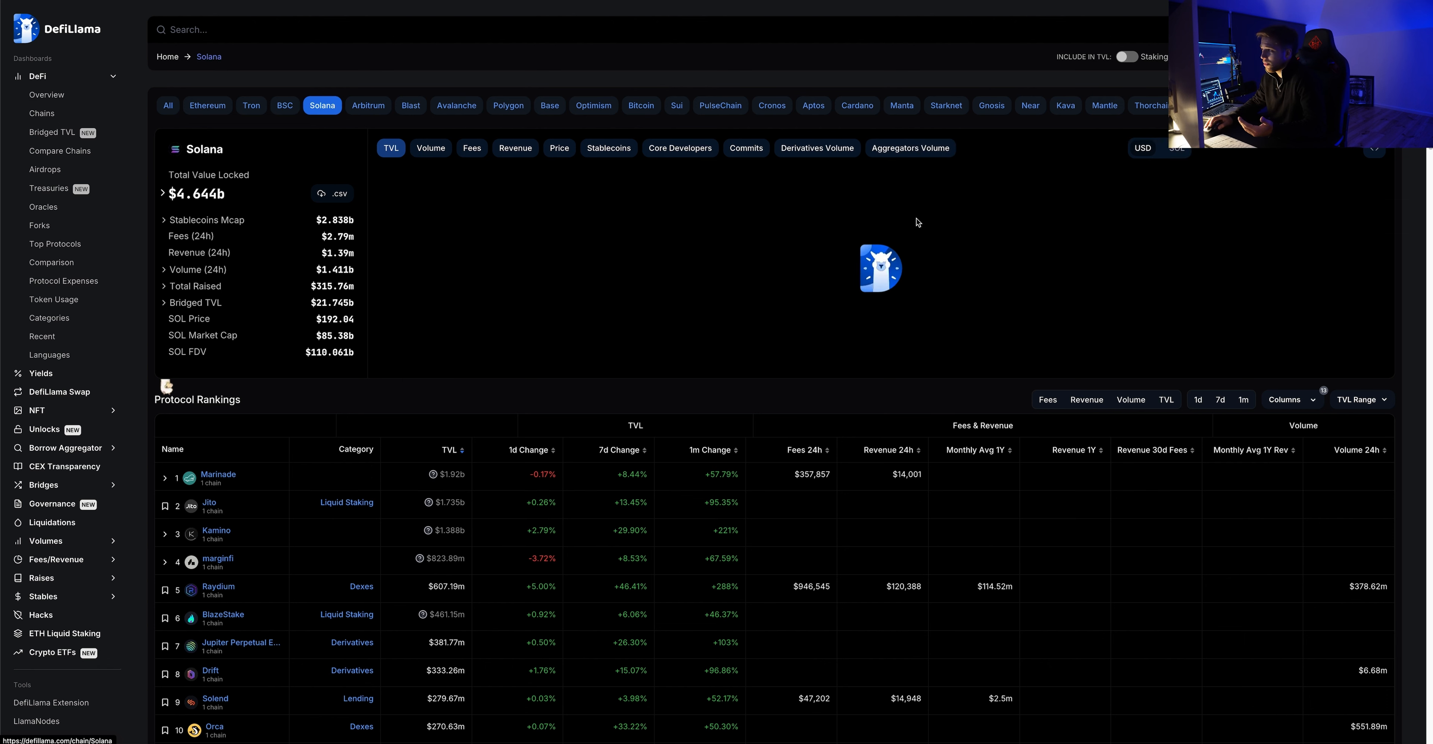
{"action": "left_click", "coordinate": [431, 148]}
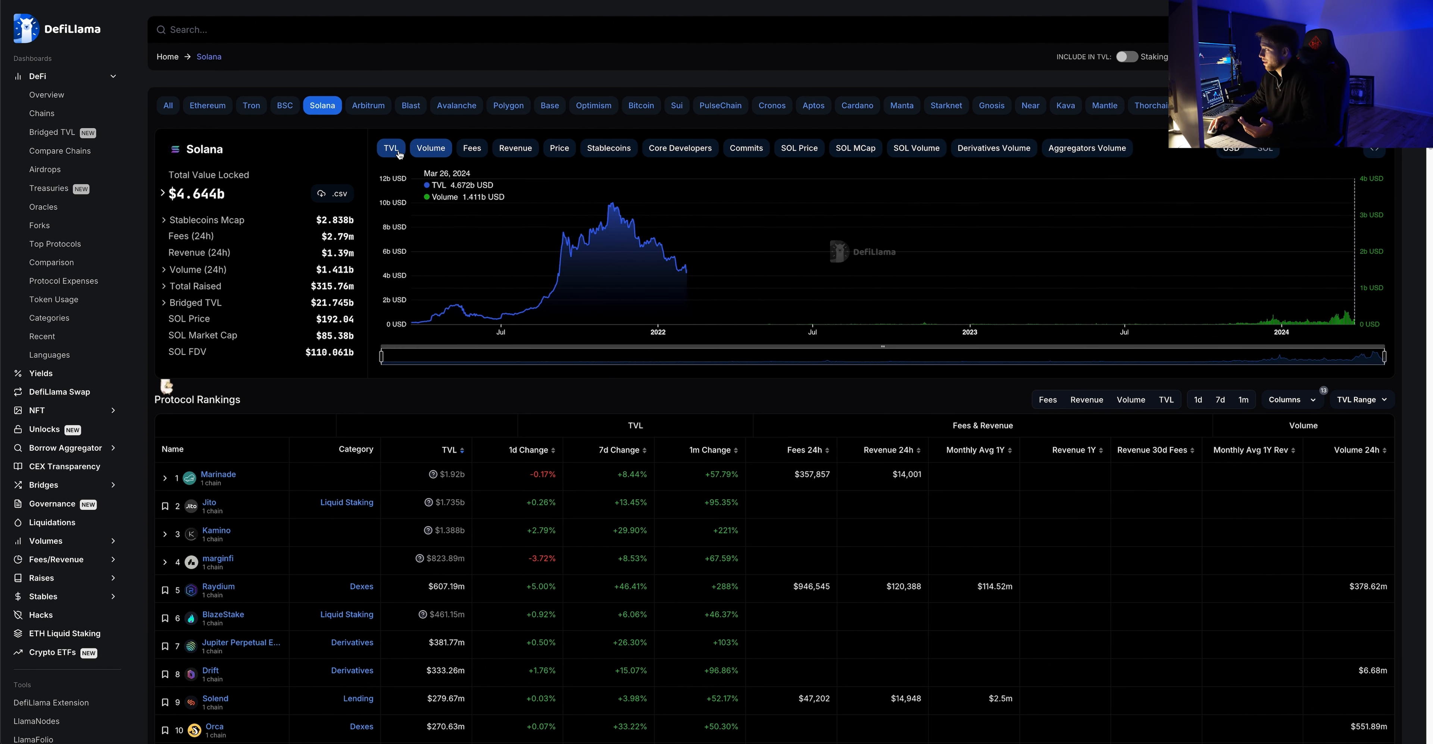
{"action": "left_click", "coordinate": [390, 147]}
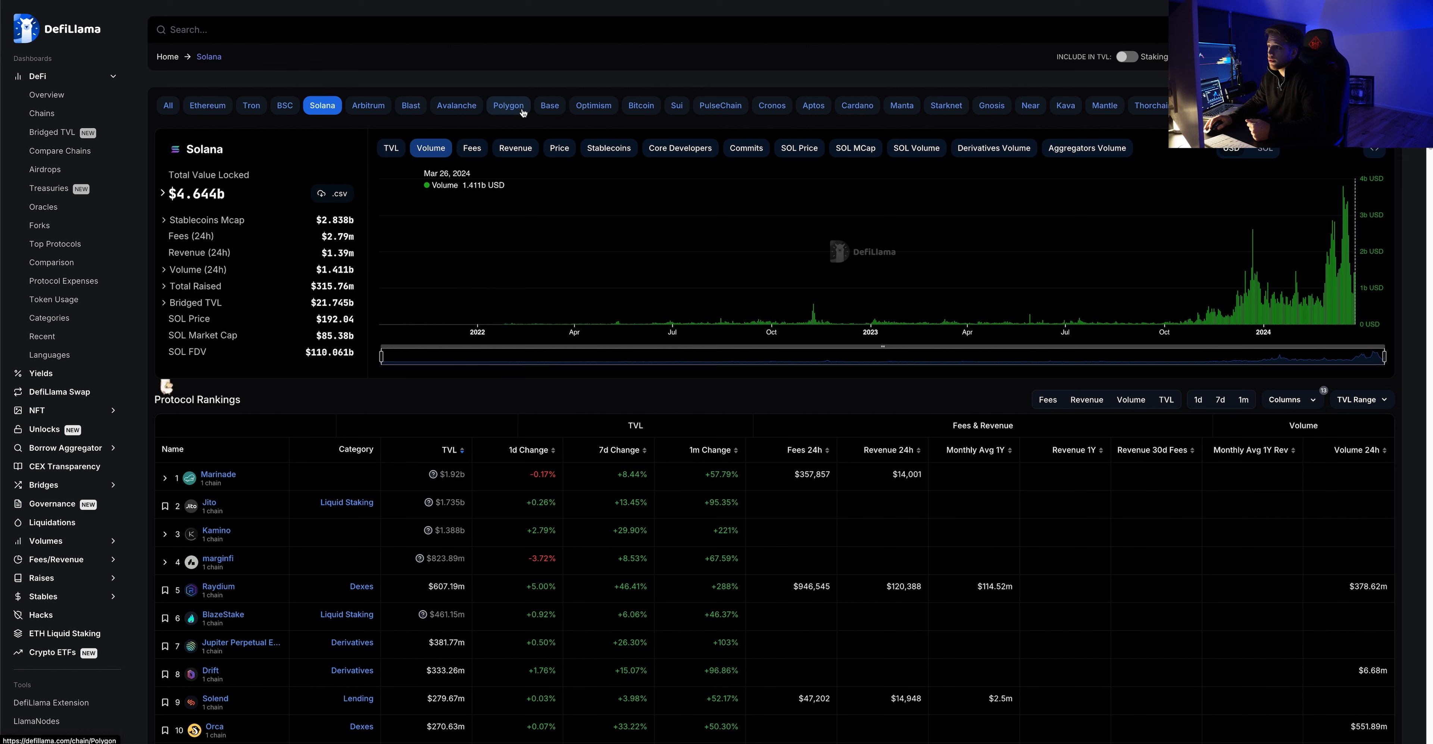
{"action": "left_click", "coordinate": [390, 148]}
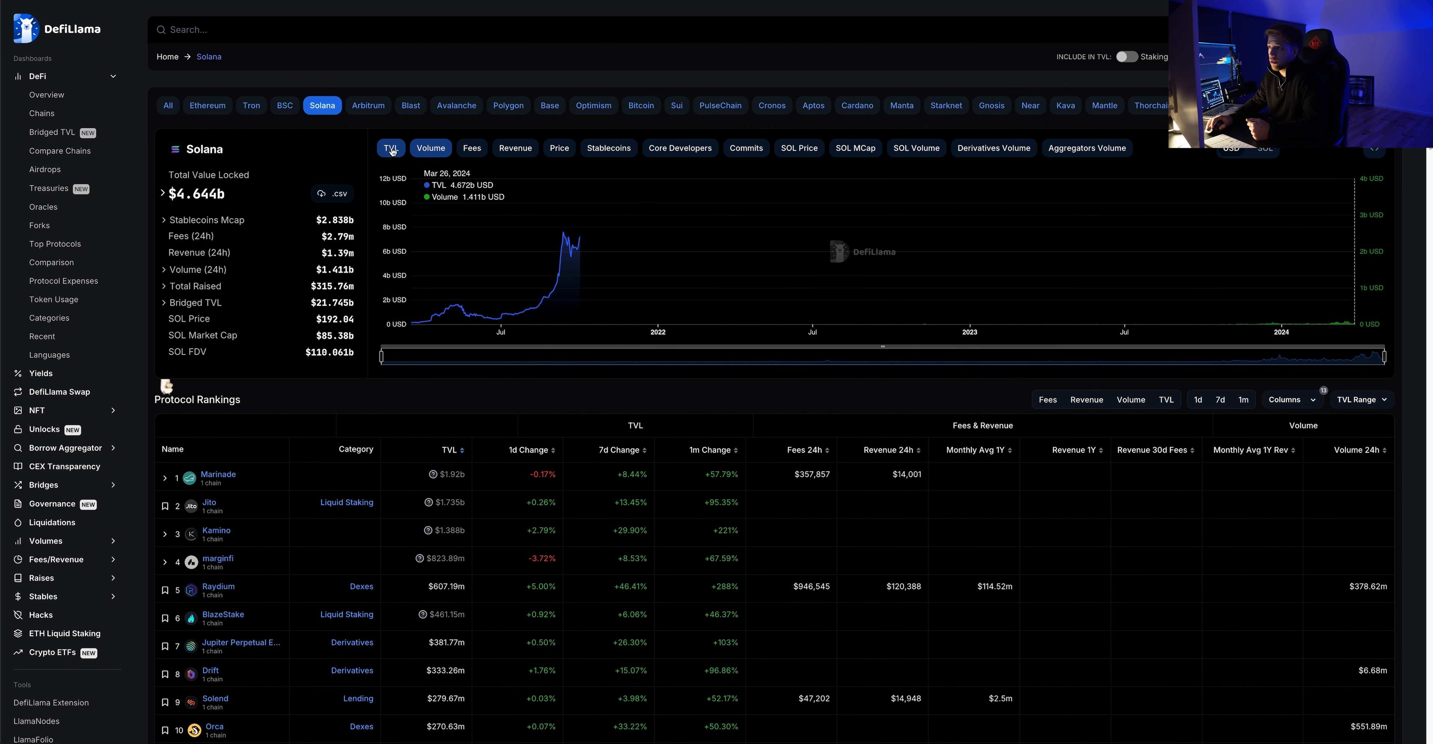
Switch to the Base chain overview with TVL and volume charted together.
{"action": "left_click", "coordinate": [549, 106]}
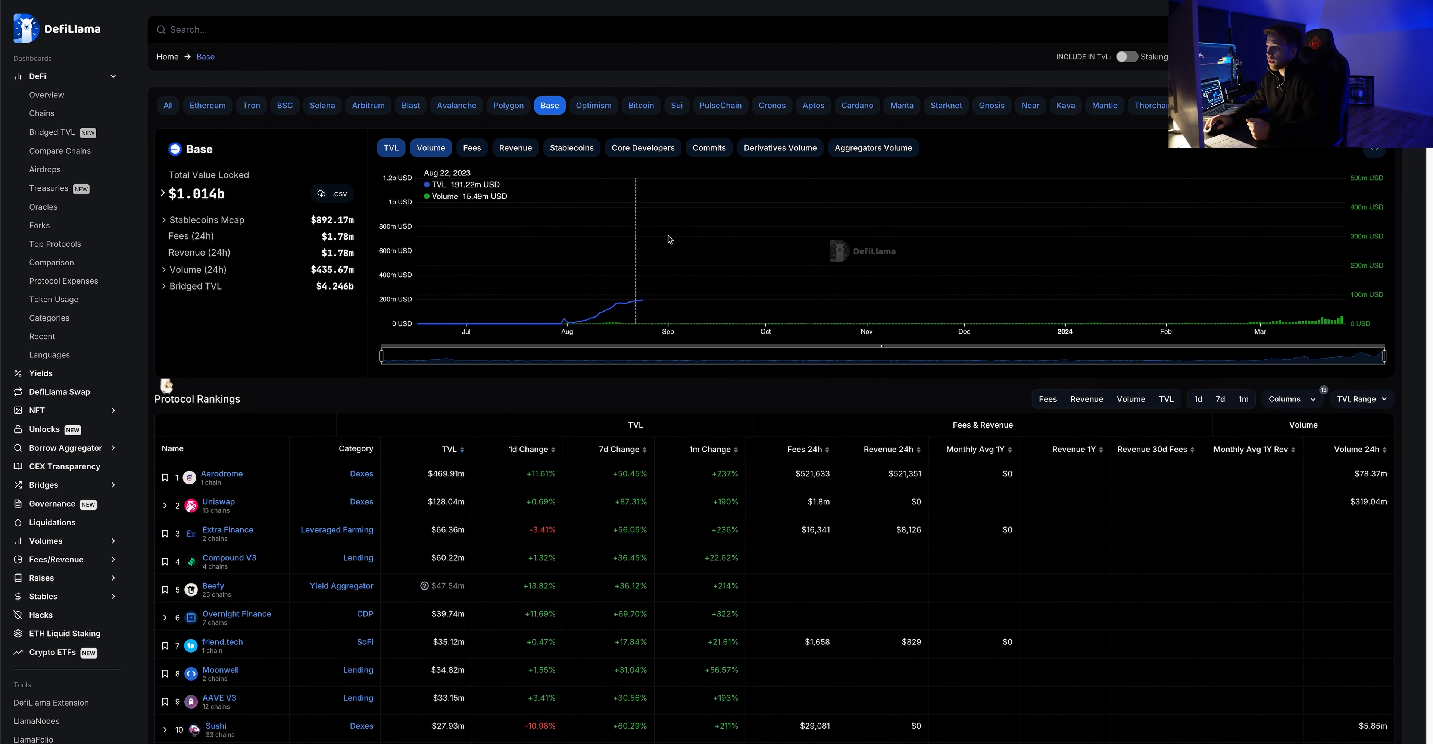
Hide TVL so the Base chart shows daily trading volume alone.
{"action": "left_click", "coordinate": [389, 147]}
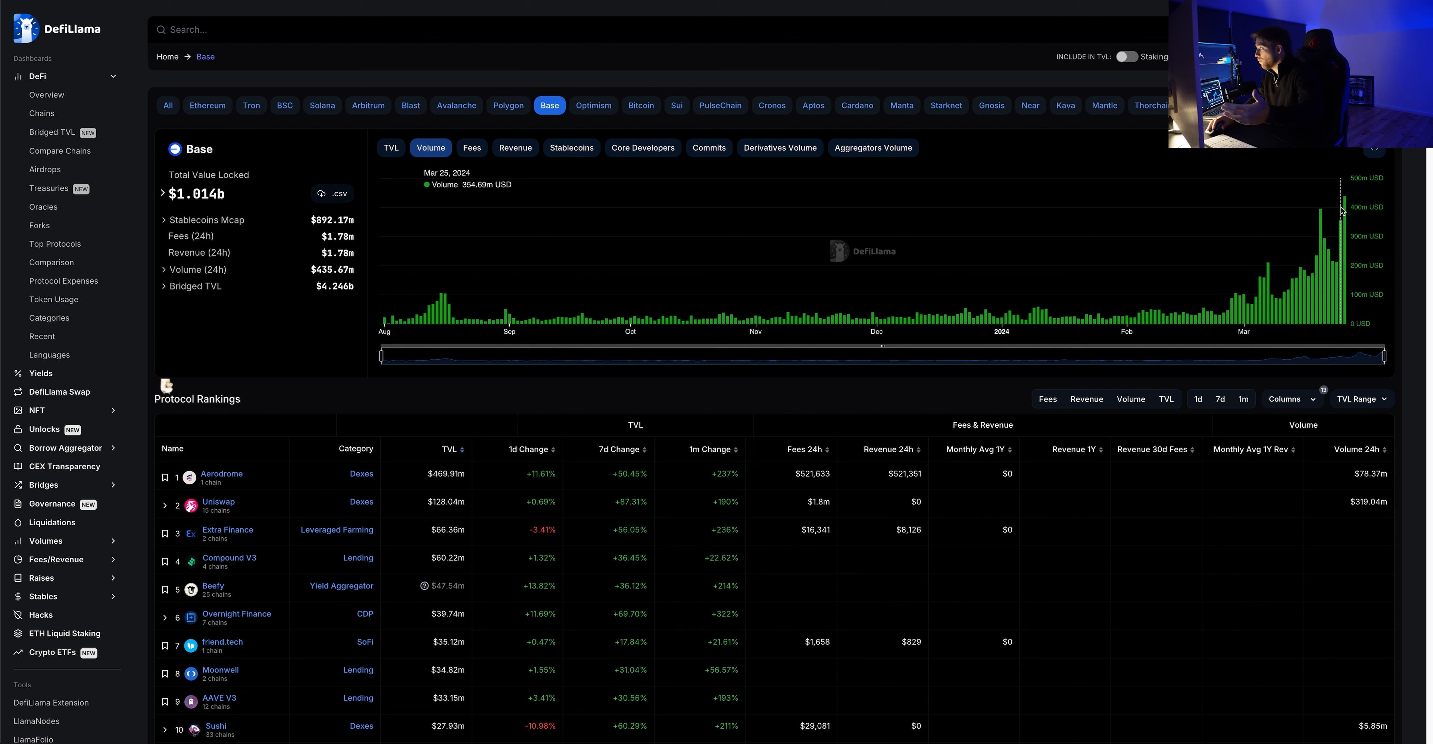
{"action": "mouse_move", "coordinate": [1344, 208]}
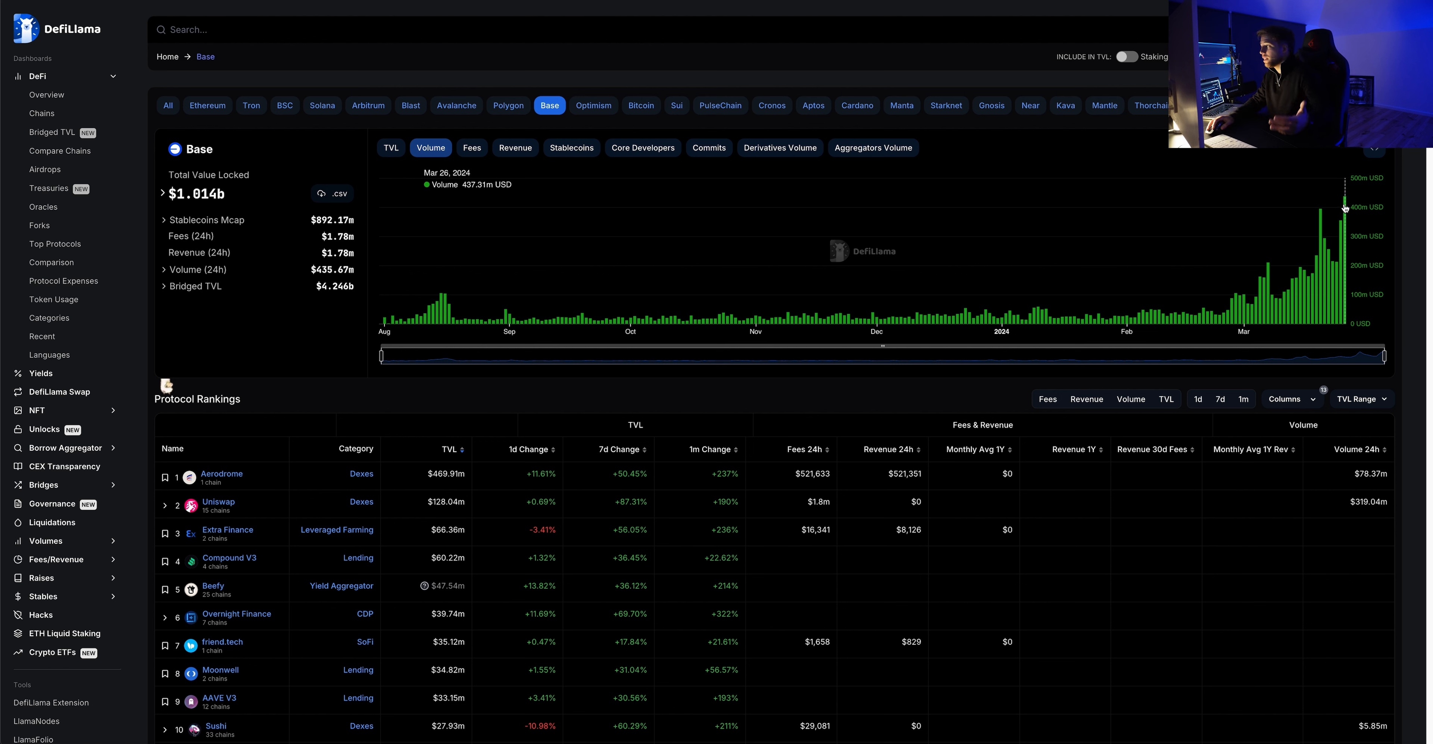
{"action": "mouse_move", "coordinate": [1074, 265]}
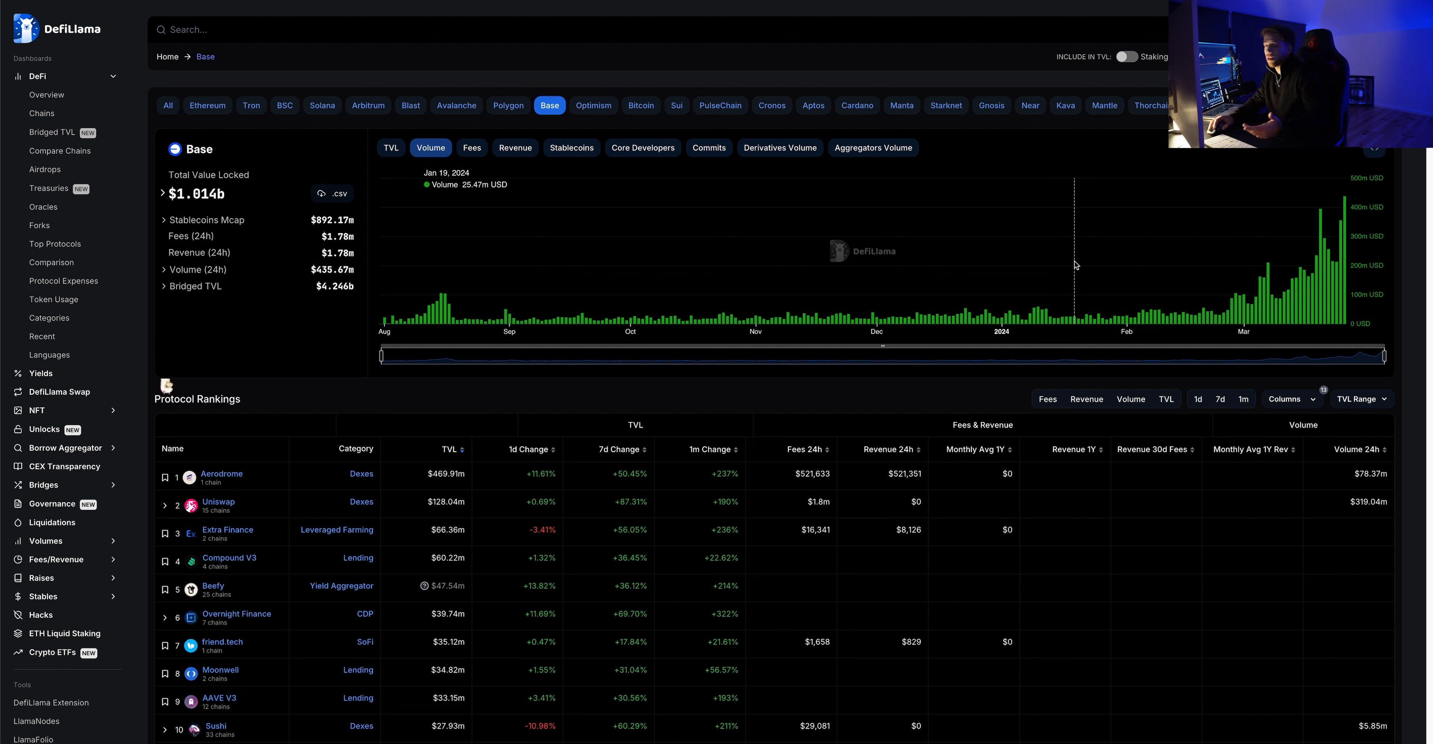
{"action": "mouse_move", "coordinate": [1246, 260]}
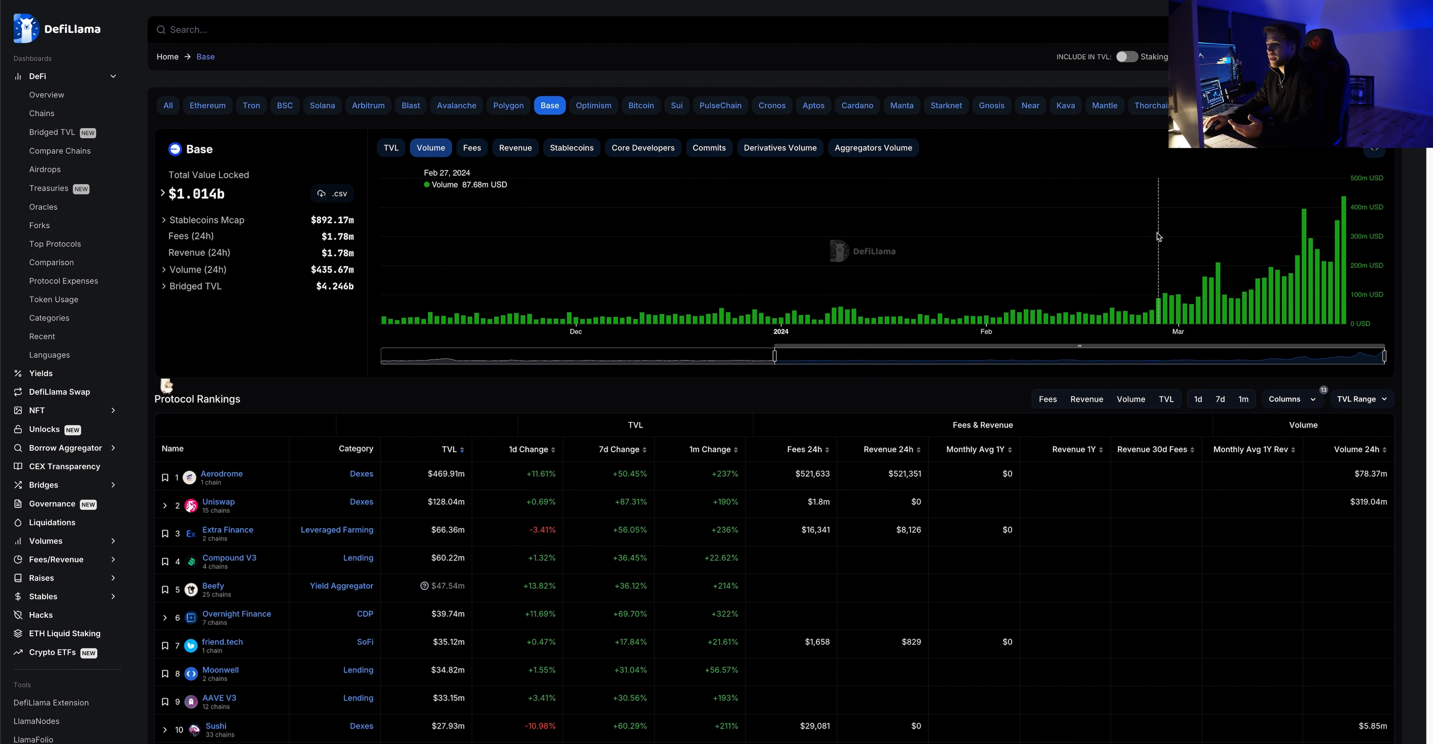
{"action": "mouse_move", "coordinate": [1332, 226]}
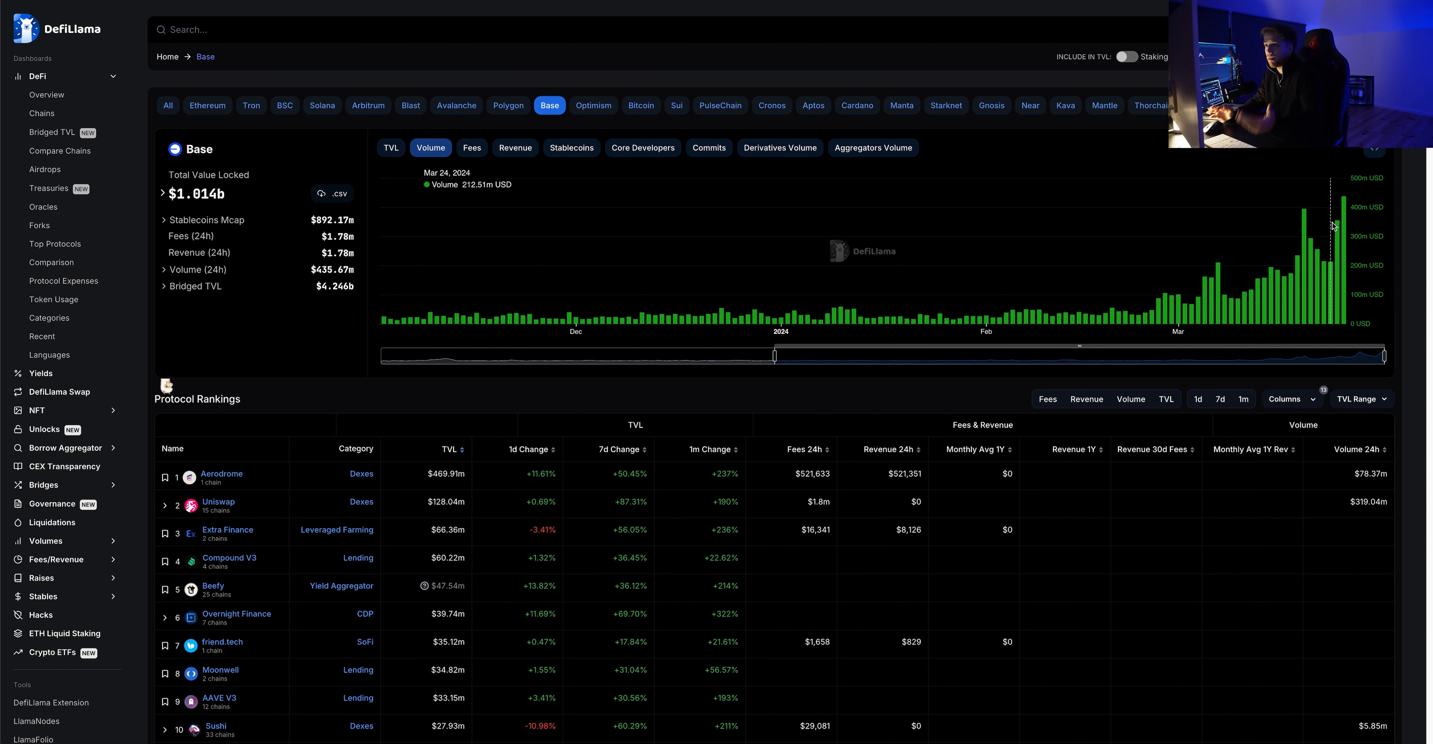
{"action": "mouse_move", "coordinate": [565, 186]}
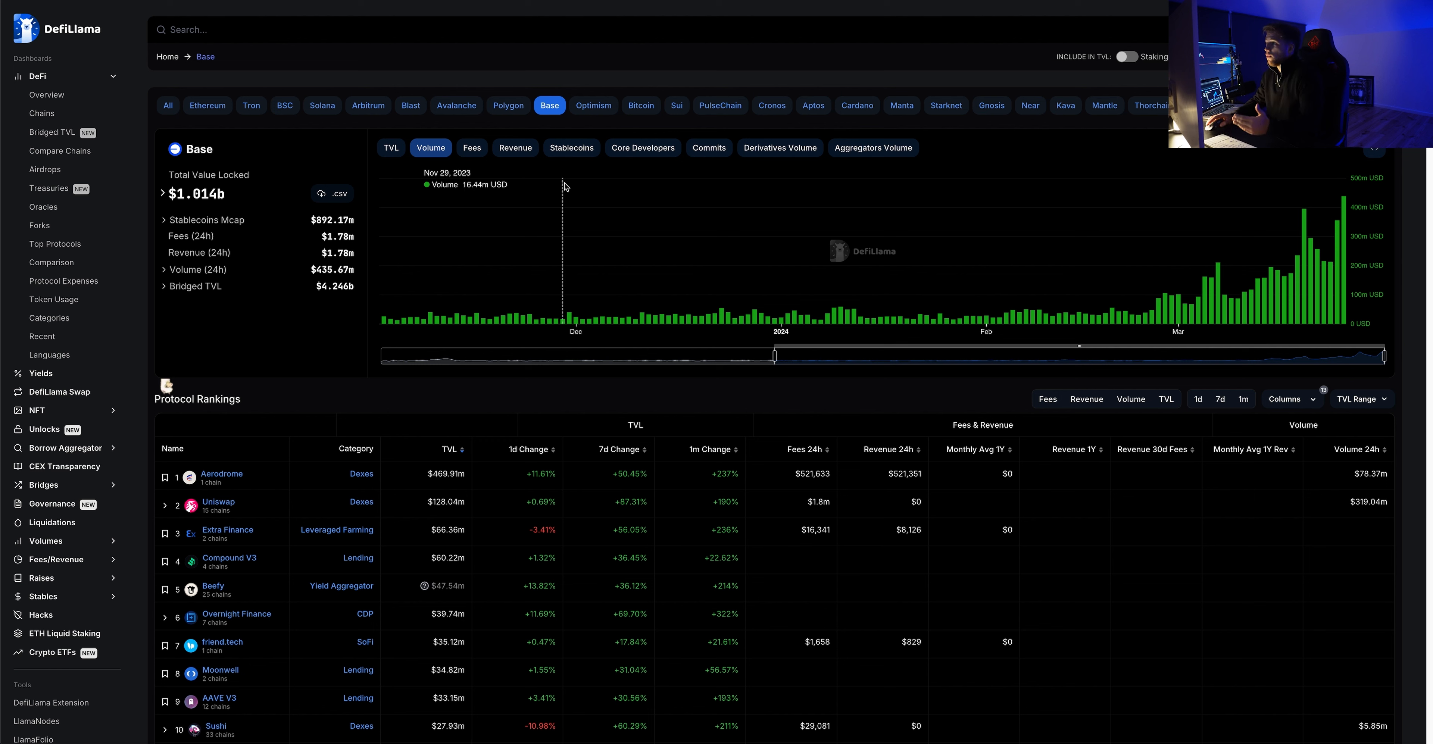
{"action": "mouse_move", "coordinate": [566, 201]}
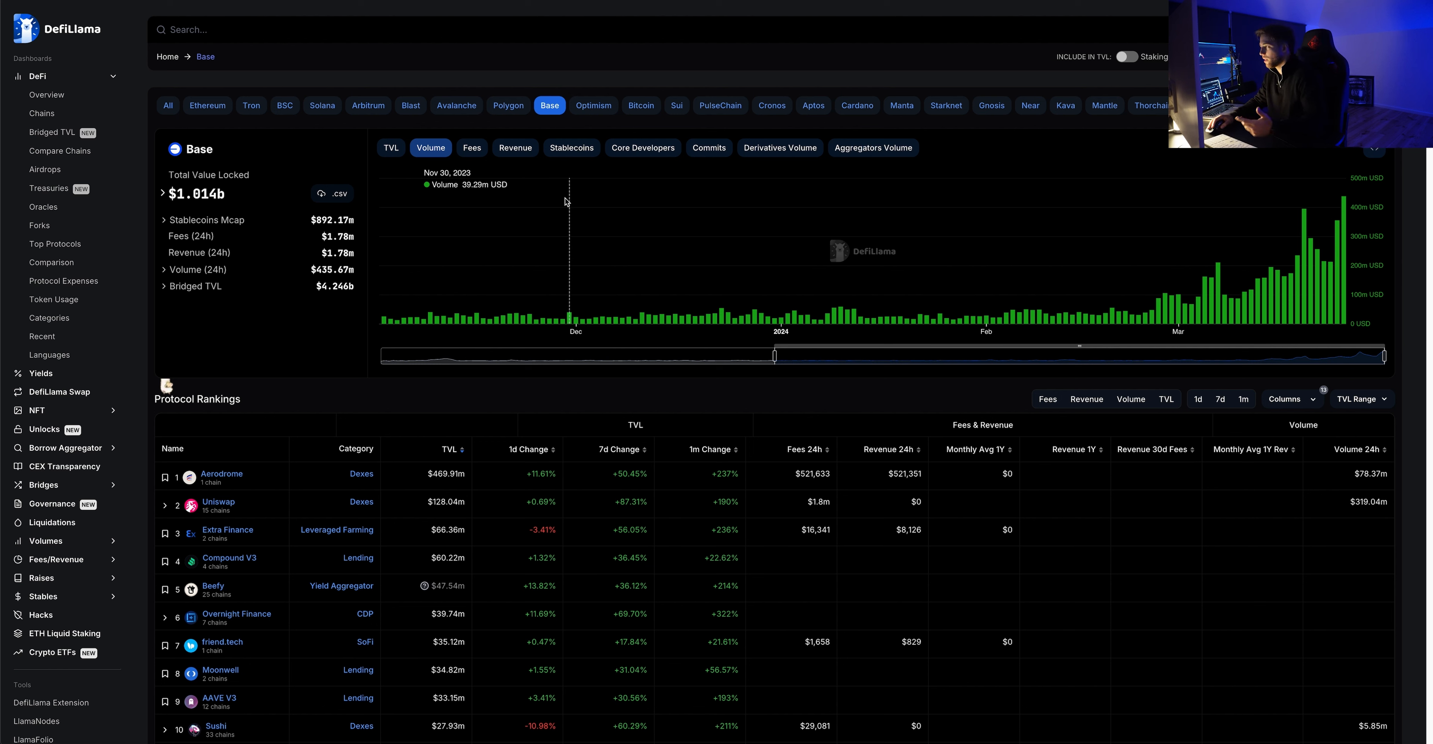
{"action": "mouse_move", "coordinate": [502, 219]}
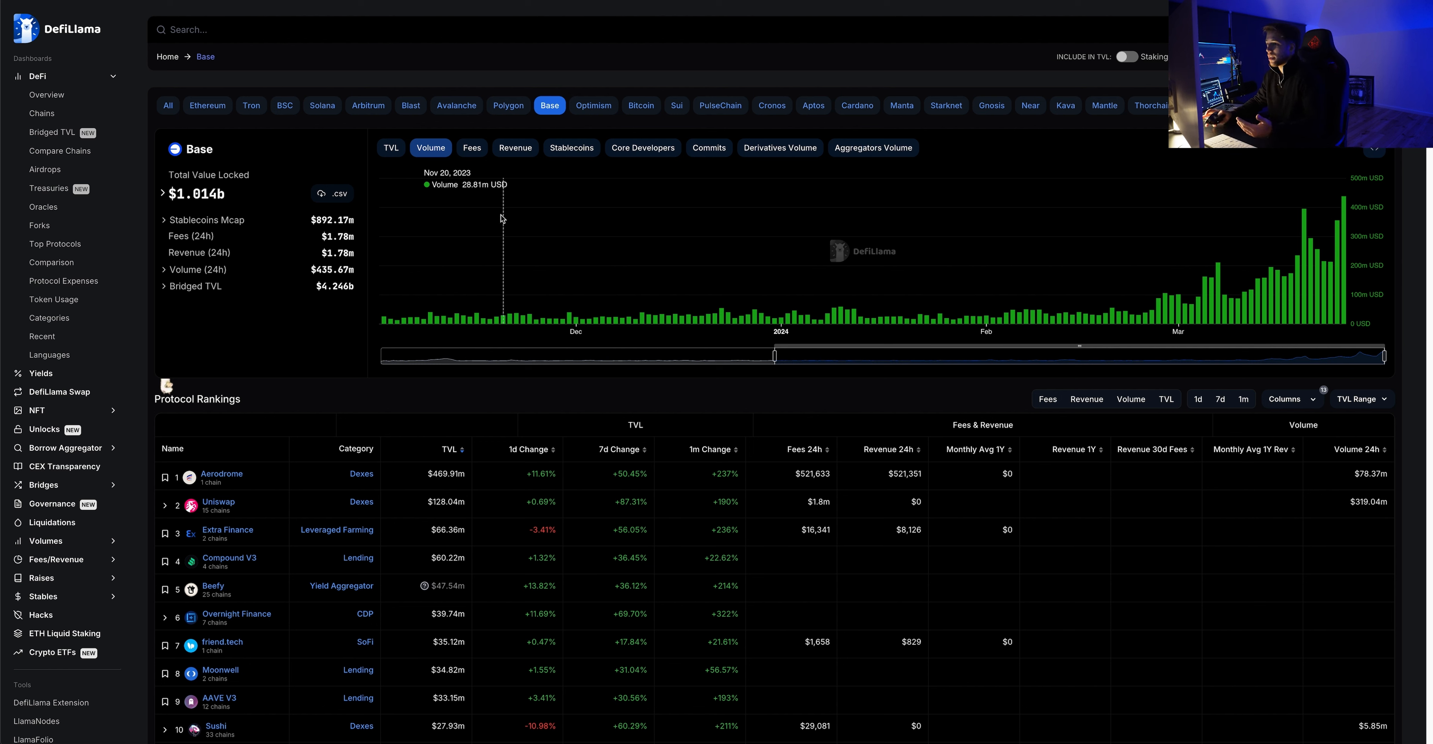
{"action": "mouse_move", "coordinate": [1347, 211]}
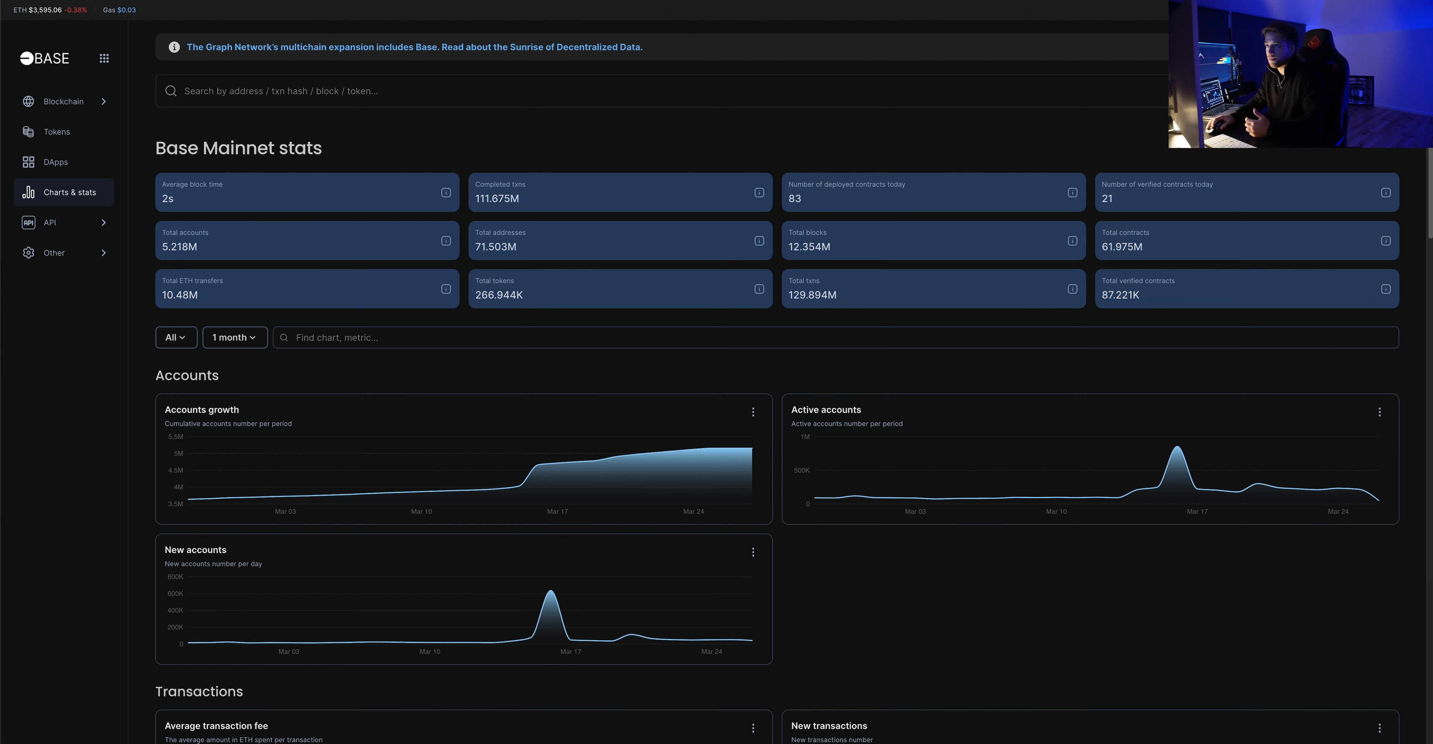
{"action": "mouse_move", "coordinate": [504, 308]}
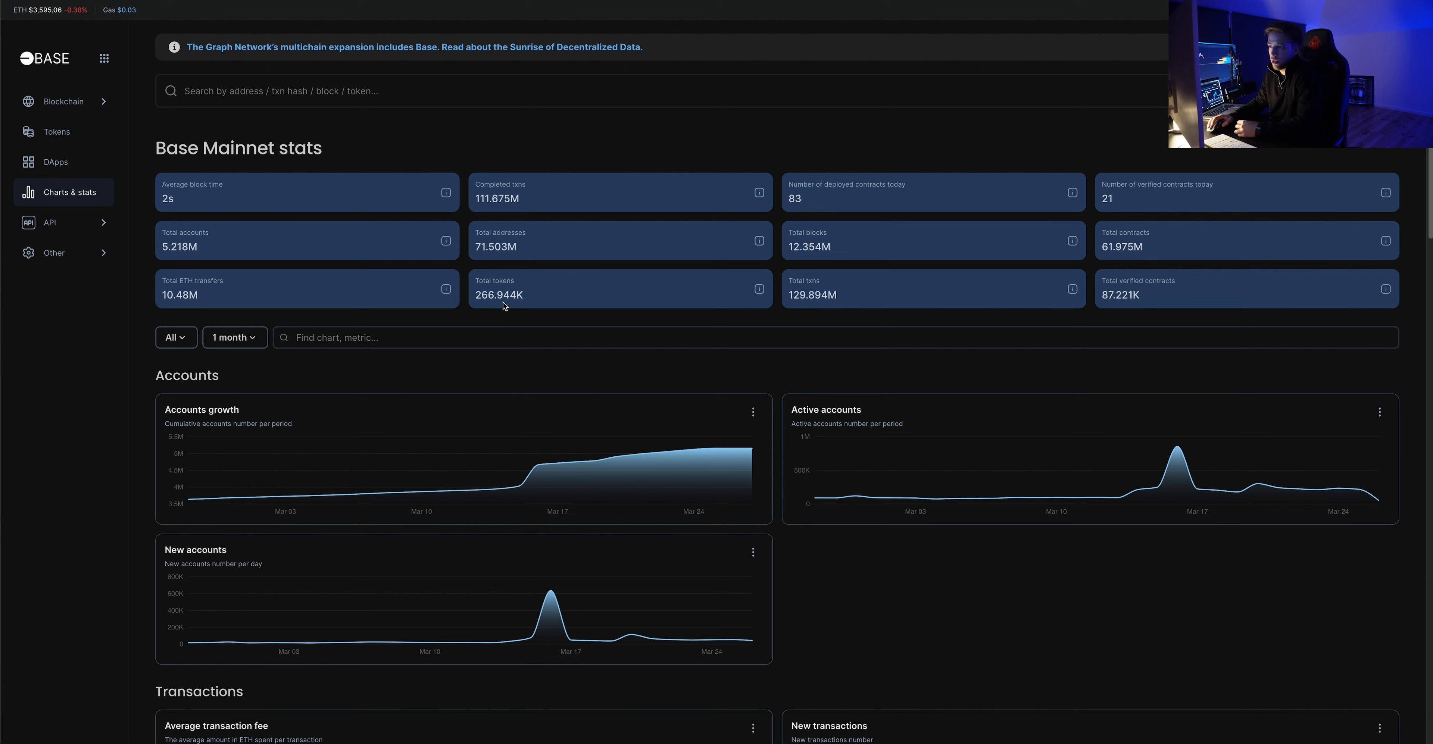
{"action": "mouse_move", "coordinate": [491, 180]}
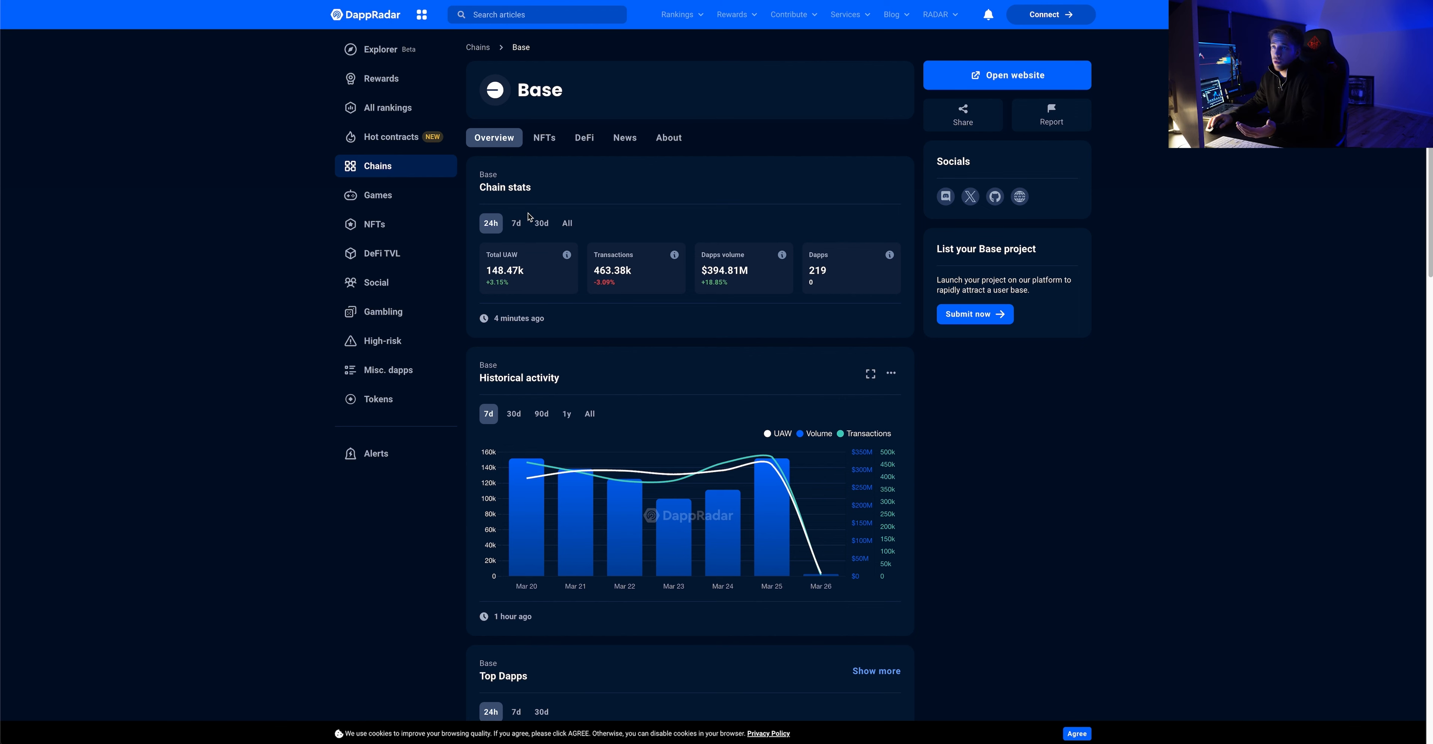
{"action": "mouse_move", "coordinate": [737, 276]}
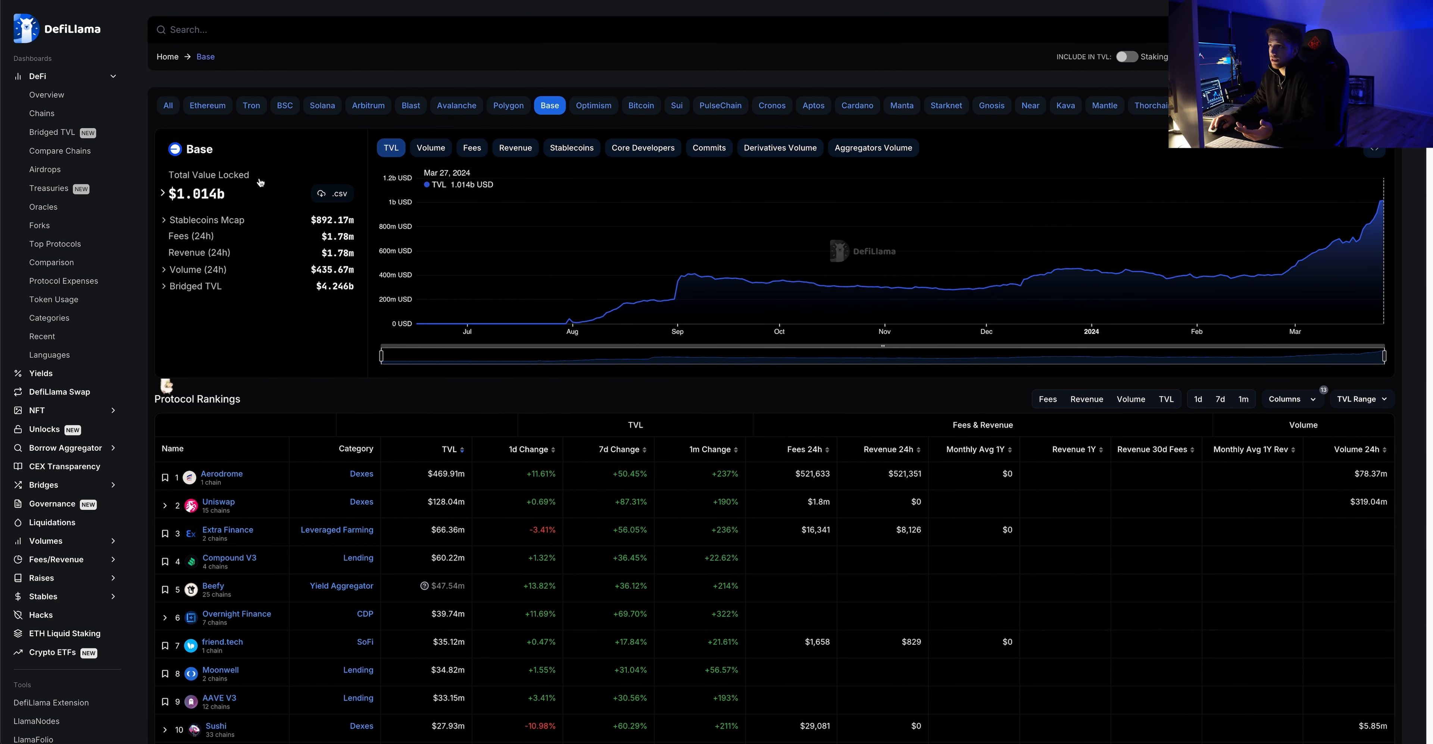
{"action": "mouse_move", "coordinate": [1262, 277]}
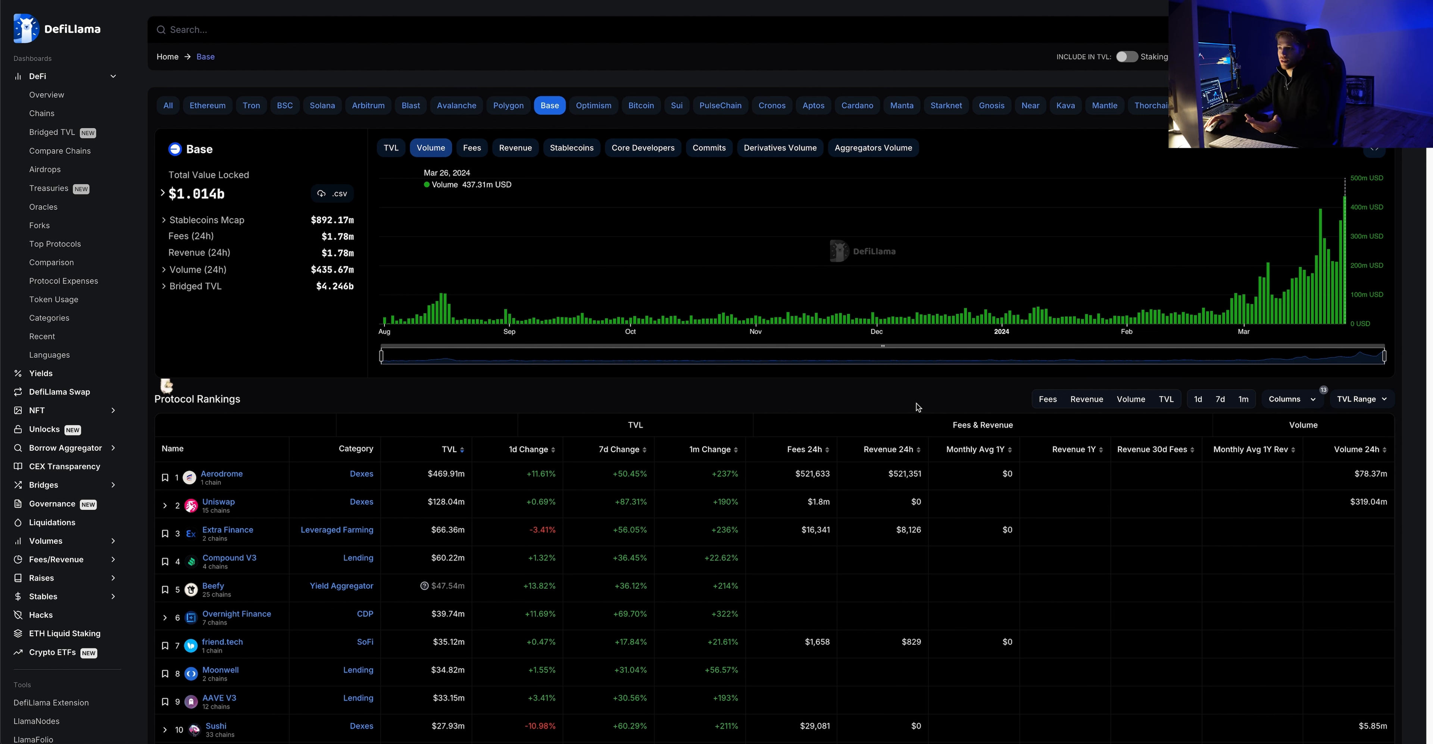
{"action": "mouse_move", "coordinate": [1400, 218]}
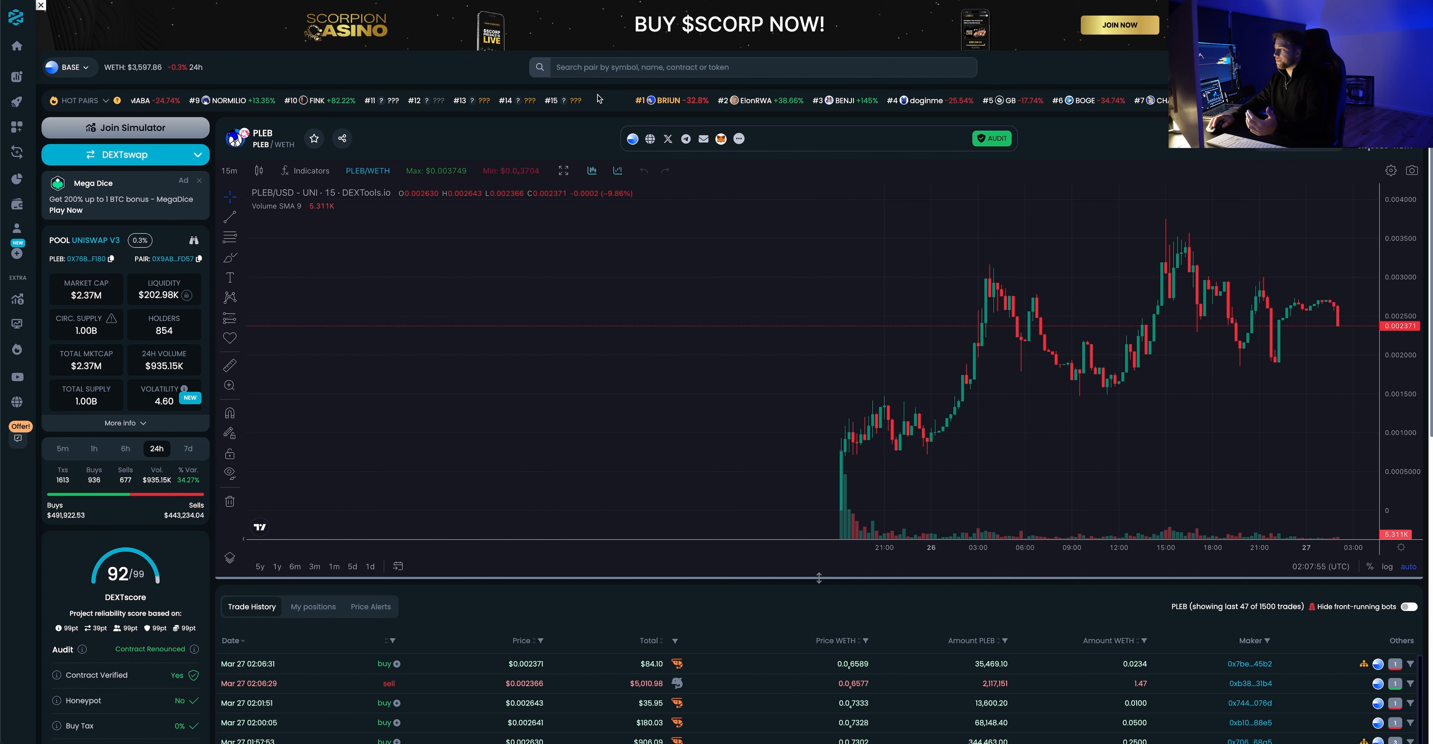
{"action": "mouse_move", "coordinate": [1063, 289]}
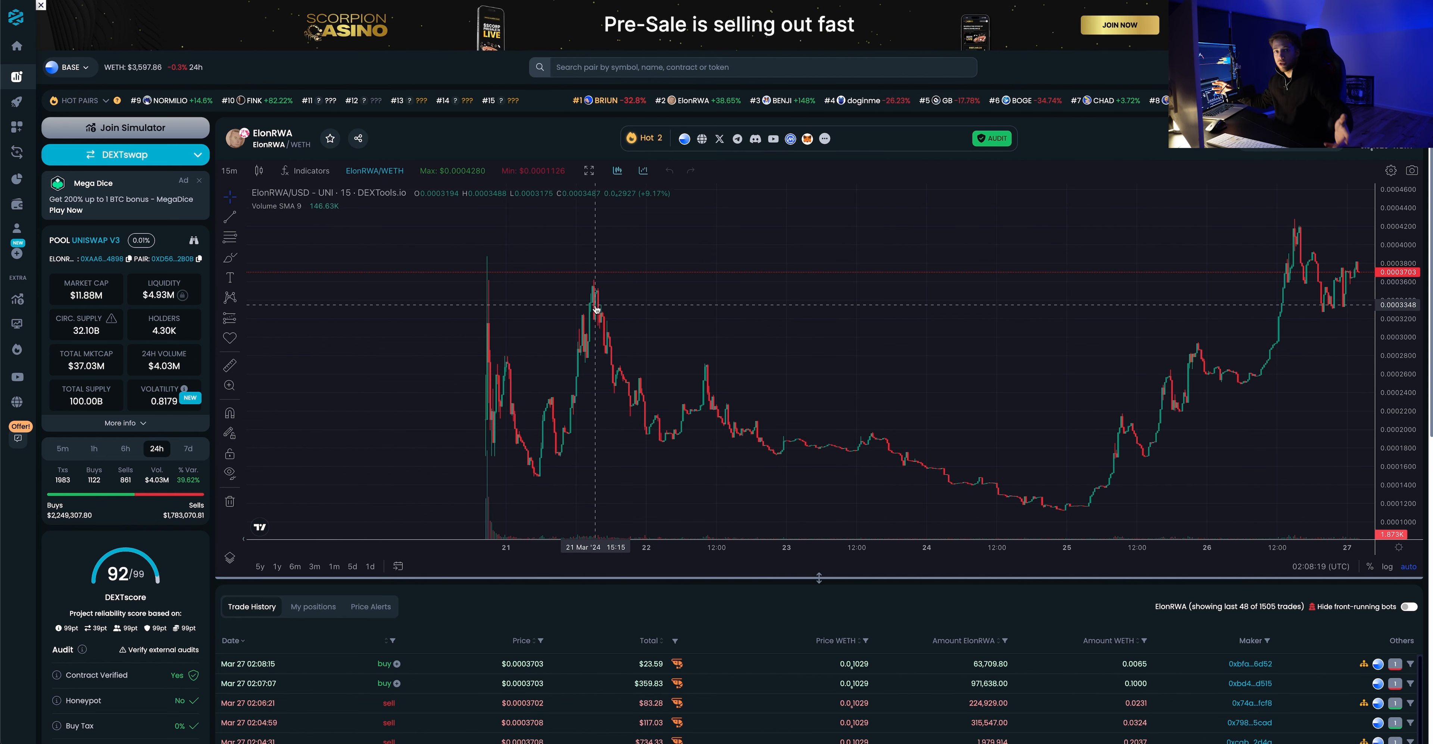
{"action": "mouse_move", "coordinate": [654, 276]}
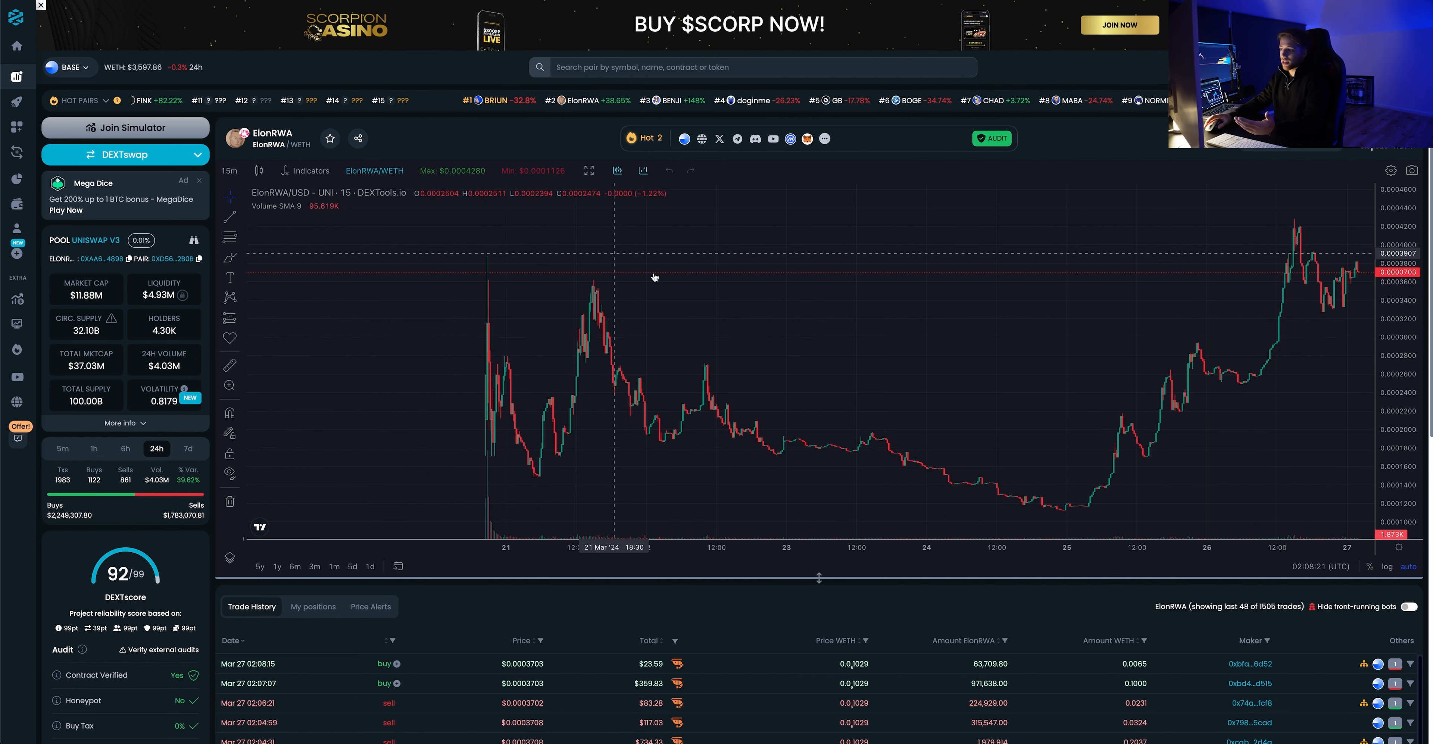
{"action": "mouse_move", "coordinate": [706, 294]}
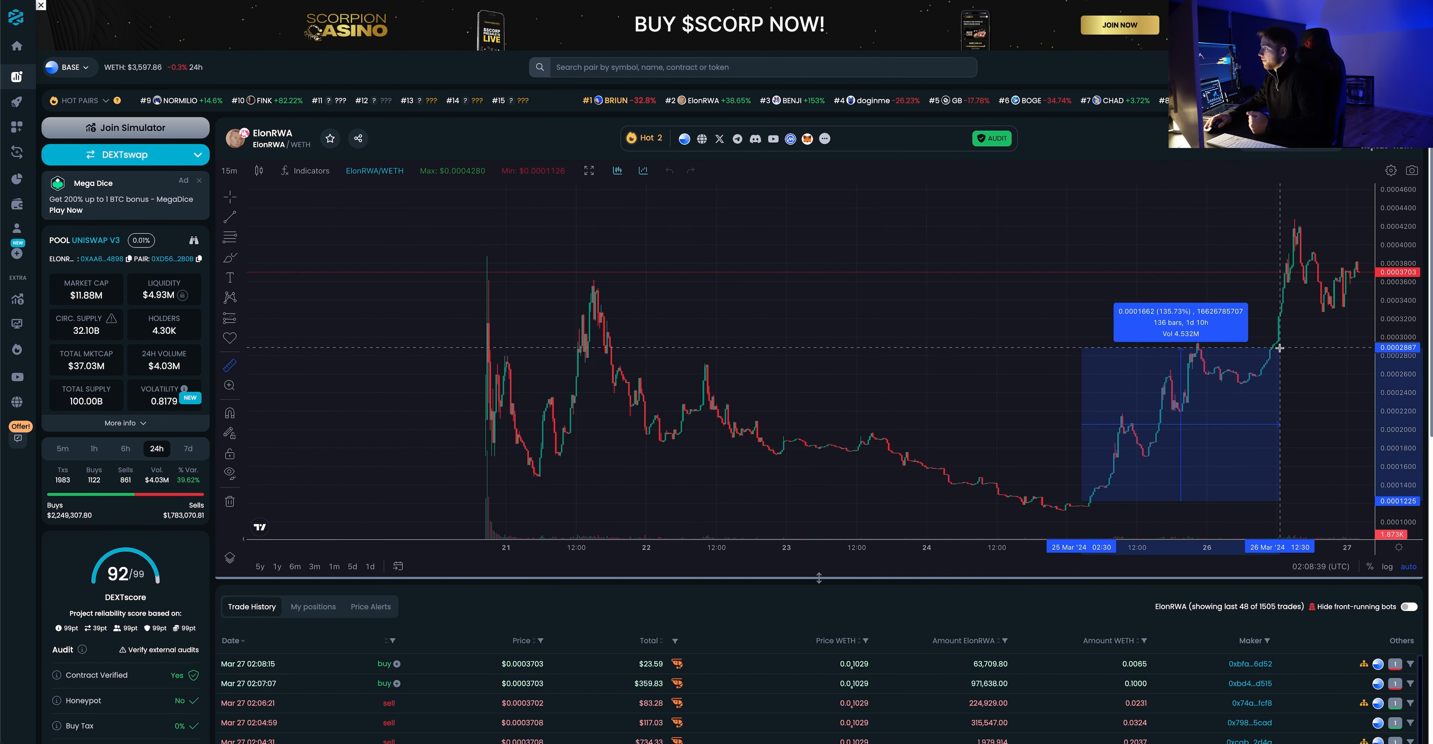
{"action": "mouse_move", "coordinate": [1355, 263]}
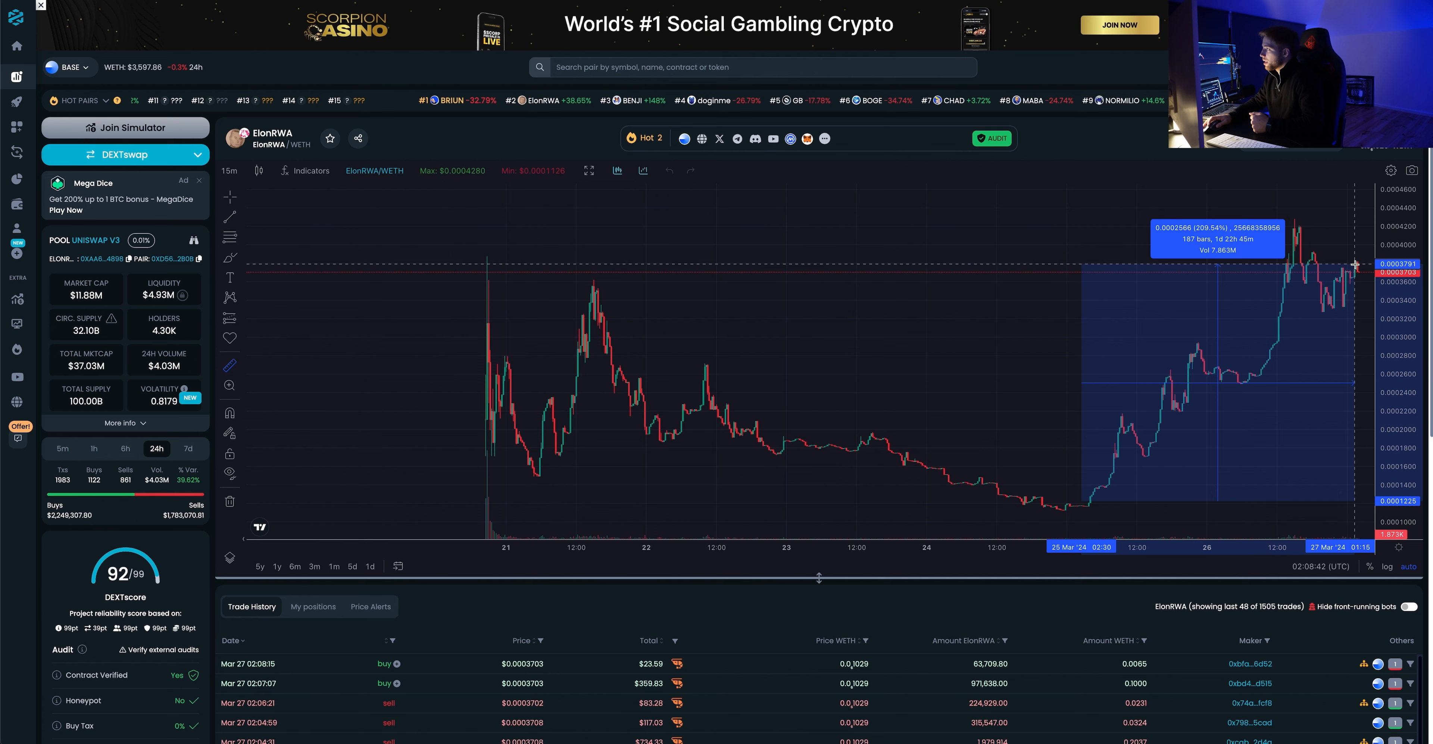
{"action": "mouse_move", "coordinate": [499, 184]}
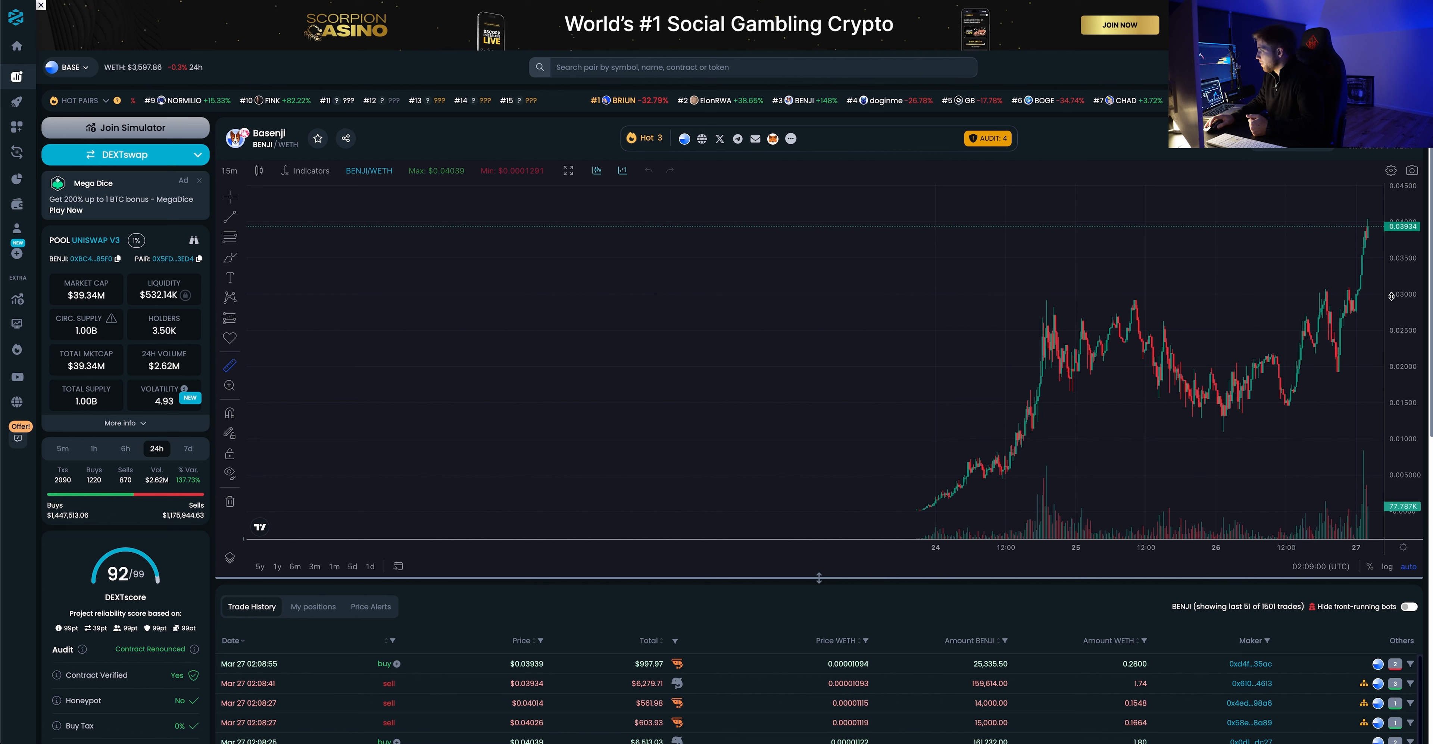
{"action": "mouse_move", "coordinate": [378, 284]}
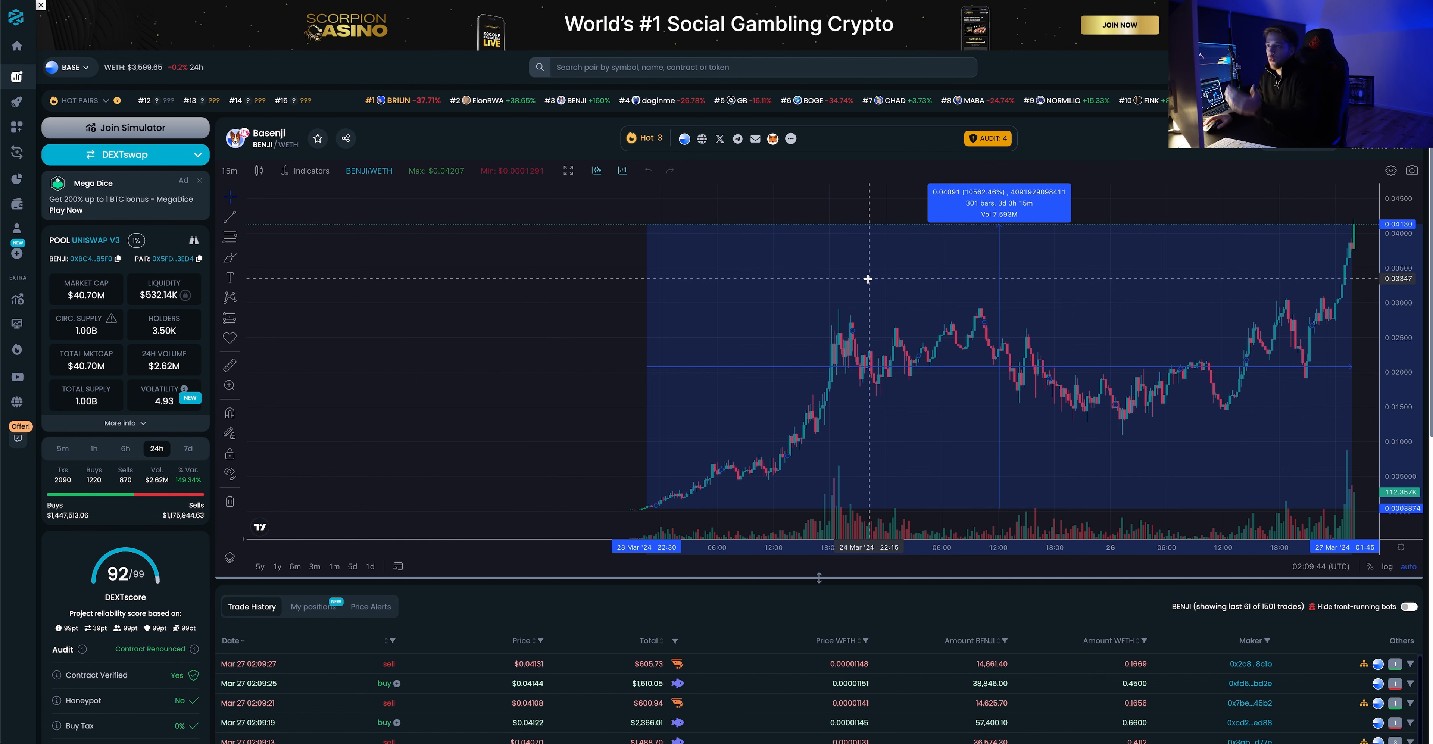
Clear the March 23-to-now price measurement from the BENJI/WETH chart.
{"action": "left_click", "coordinate": [720, 139]}
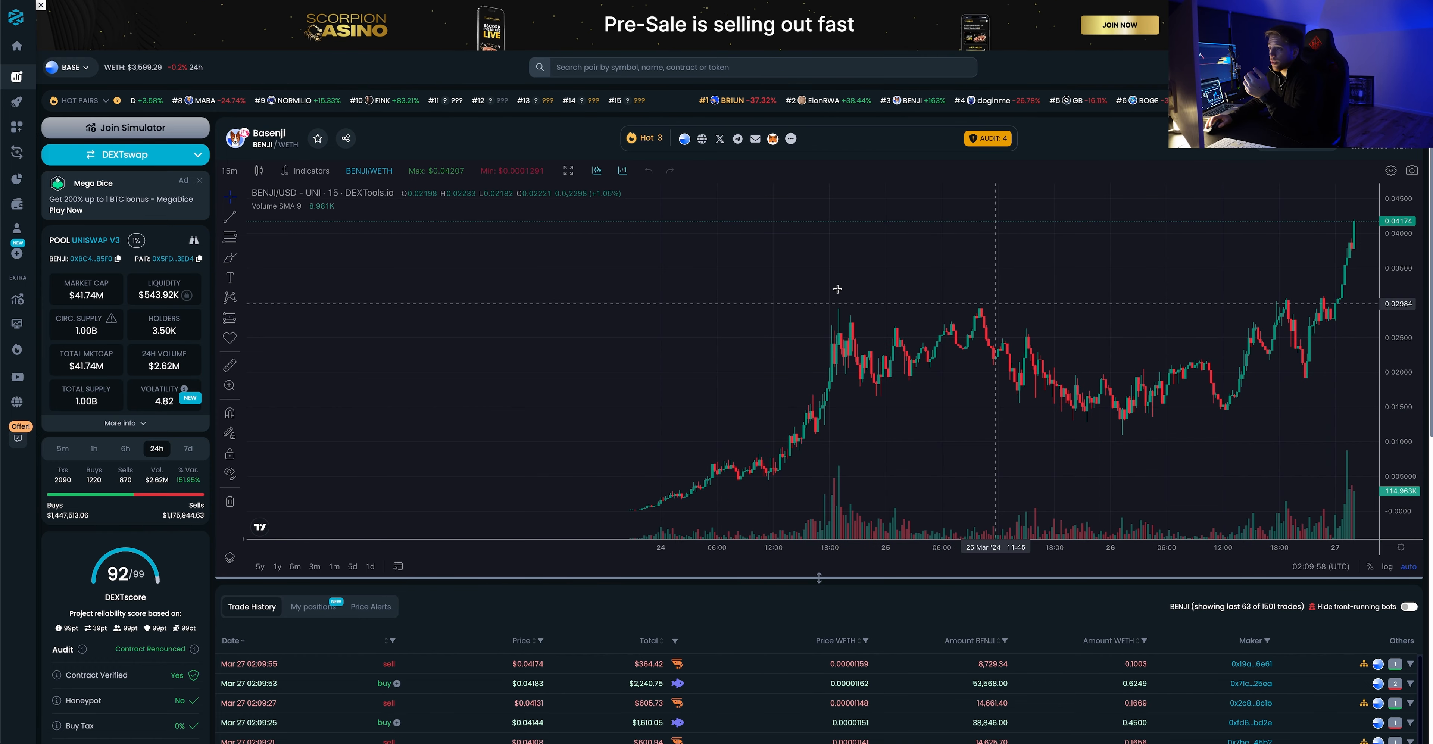
{"action": "mouse_move", "coordinate": [860, 272]}
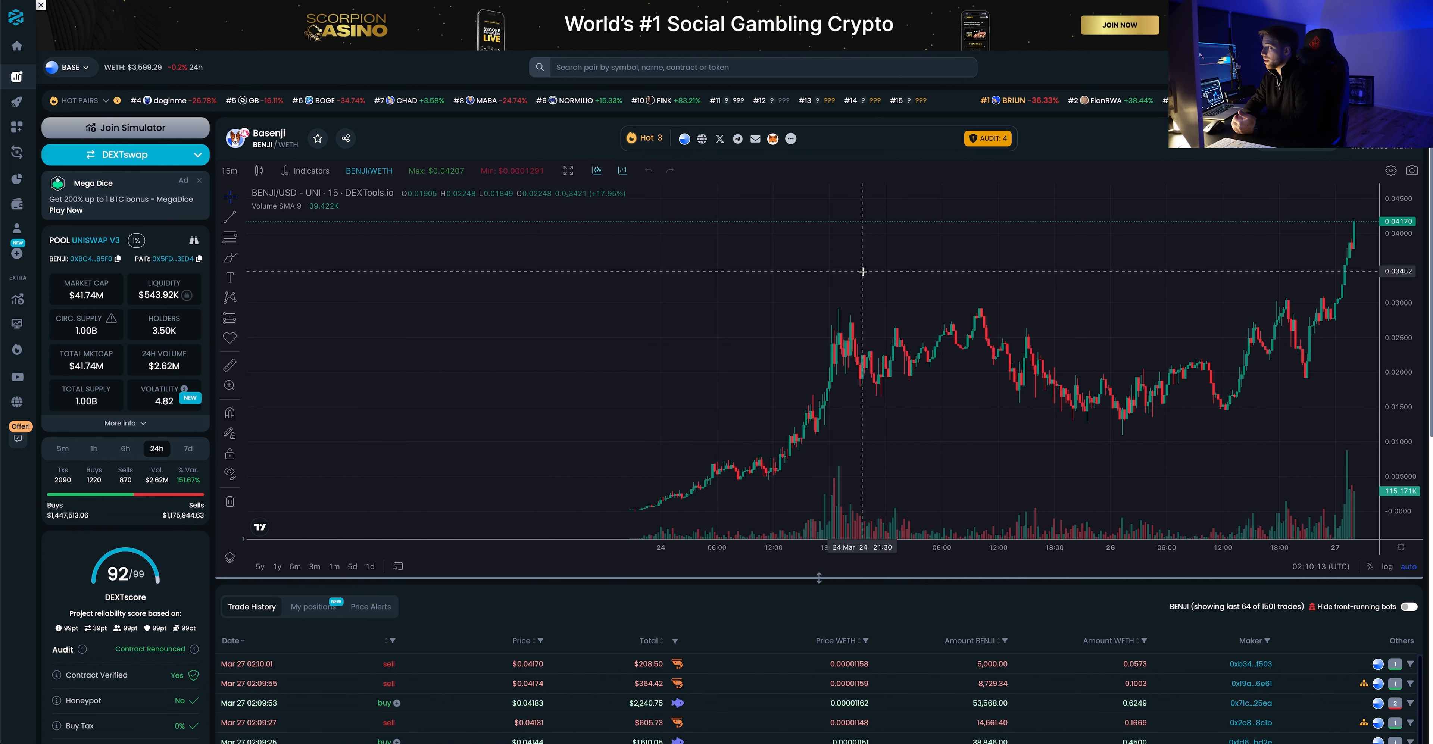
{"action": "left_click", "coordinate": [720, 139]}
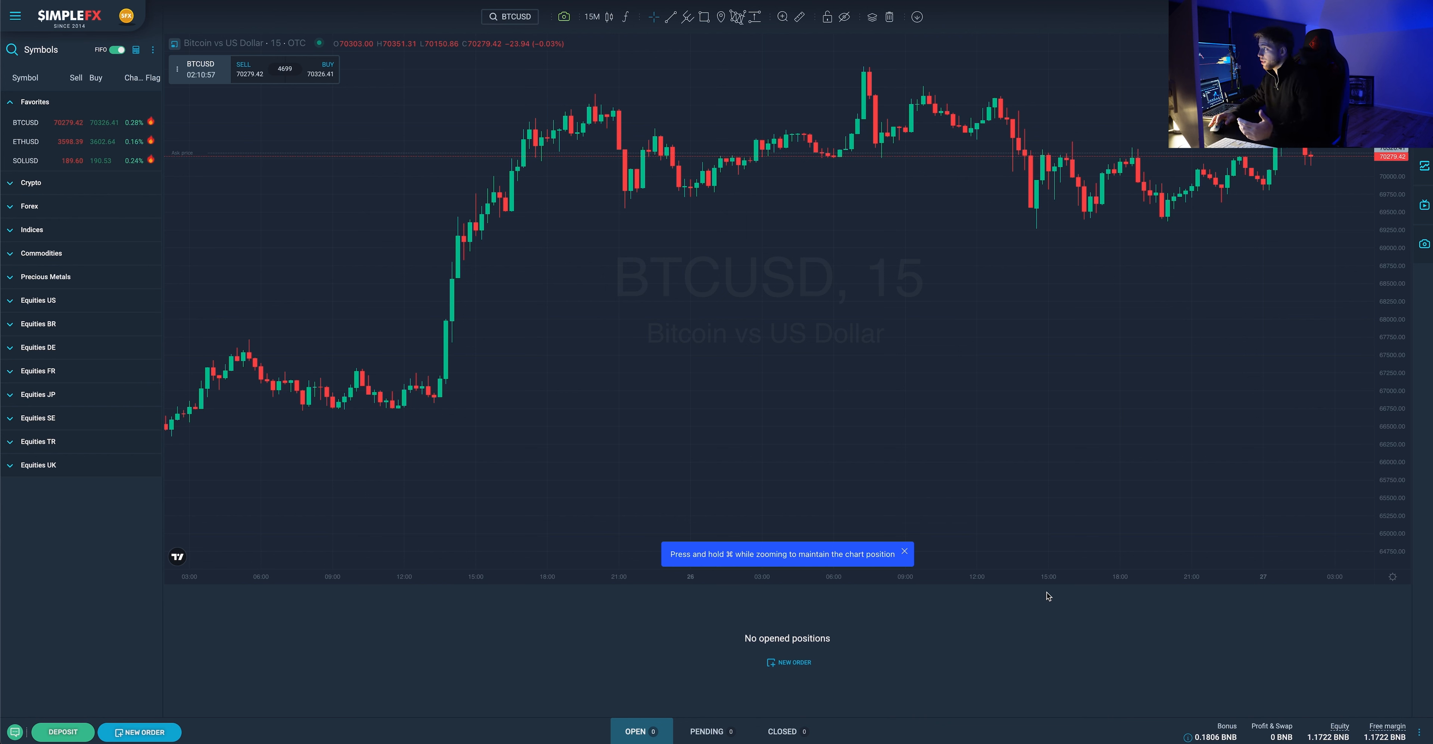
{"action": "mouse_move", "coordinate": [1000, 626]}
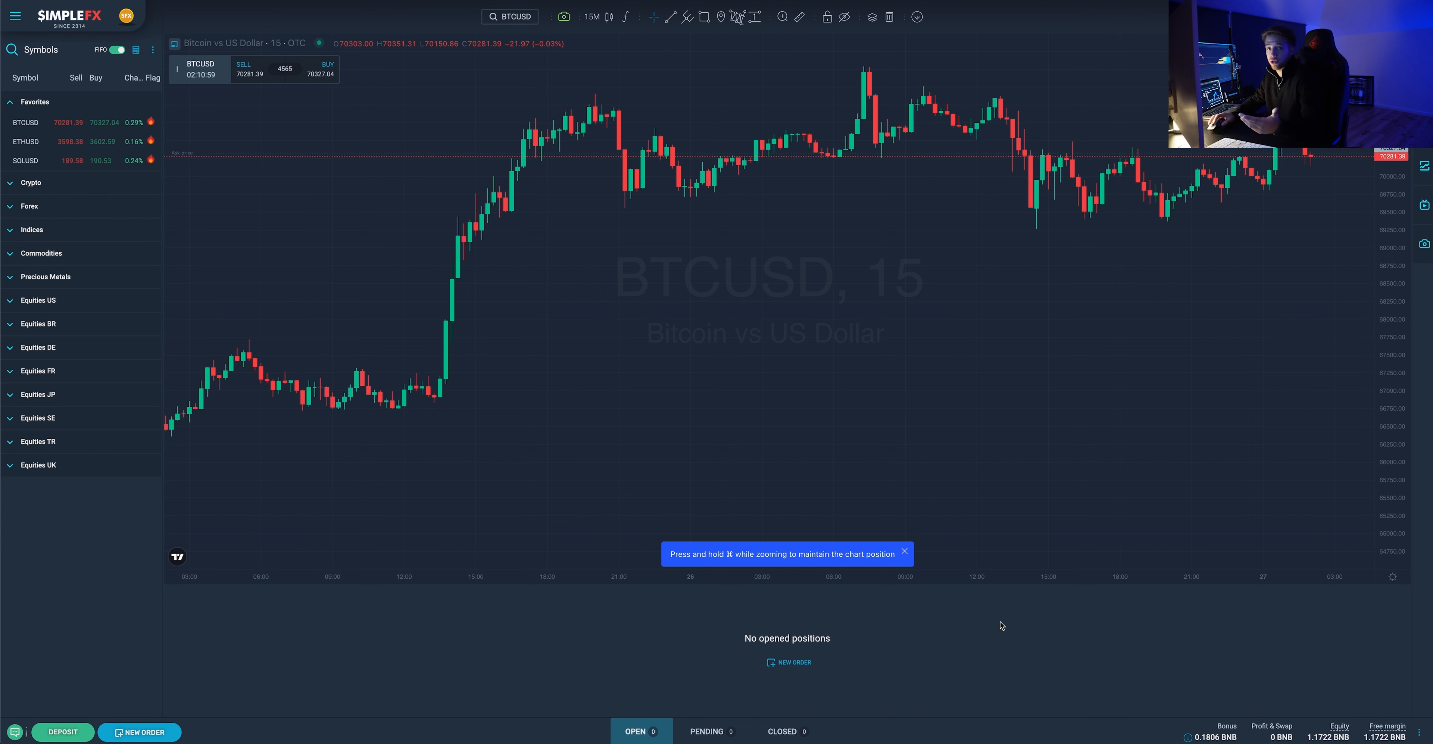
{"action": "mouse_move", "coordinate": [182, 137]}
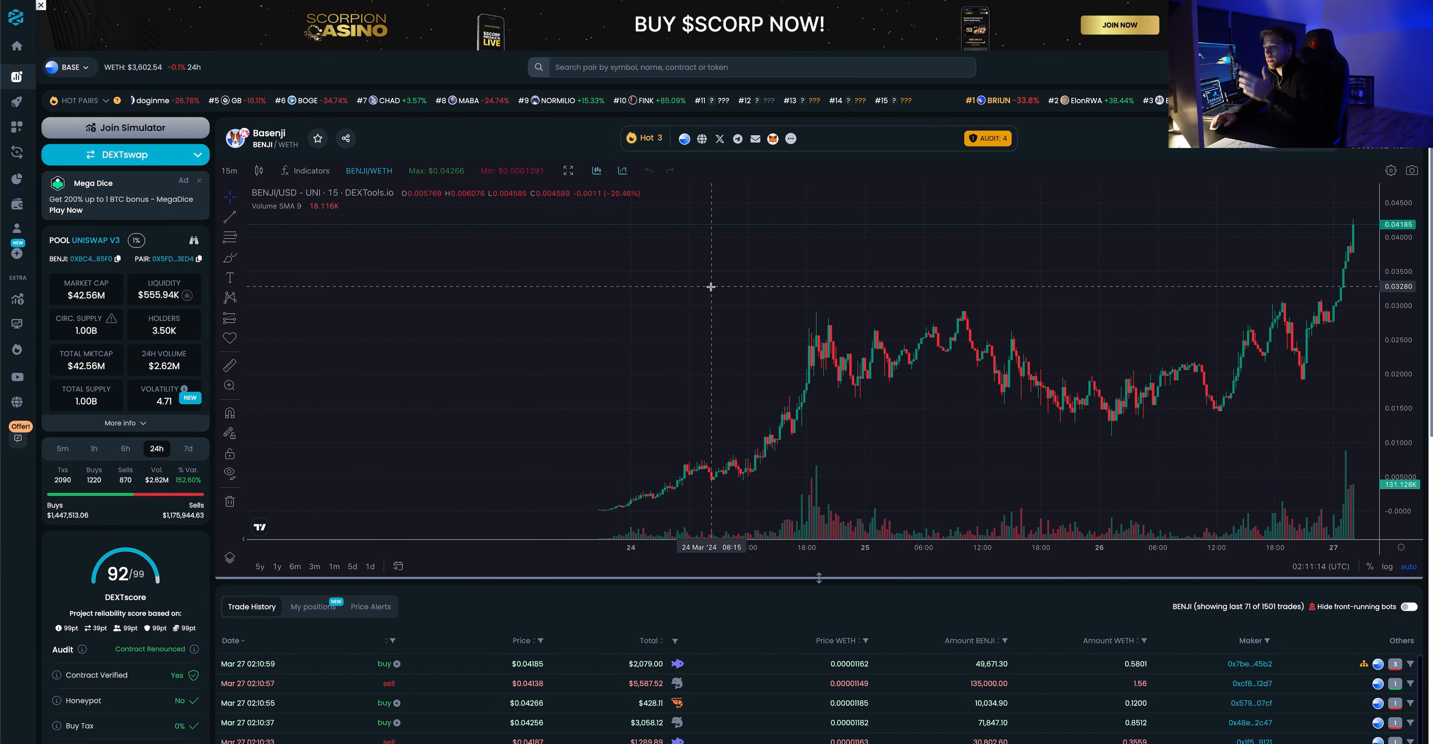
{"action": "mouse_move", "coordinate": [939, 300]}
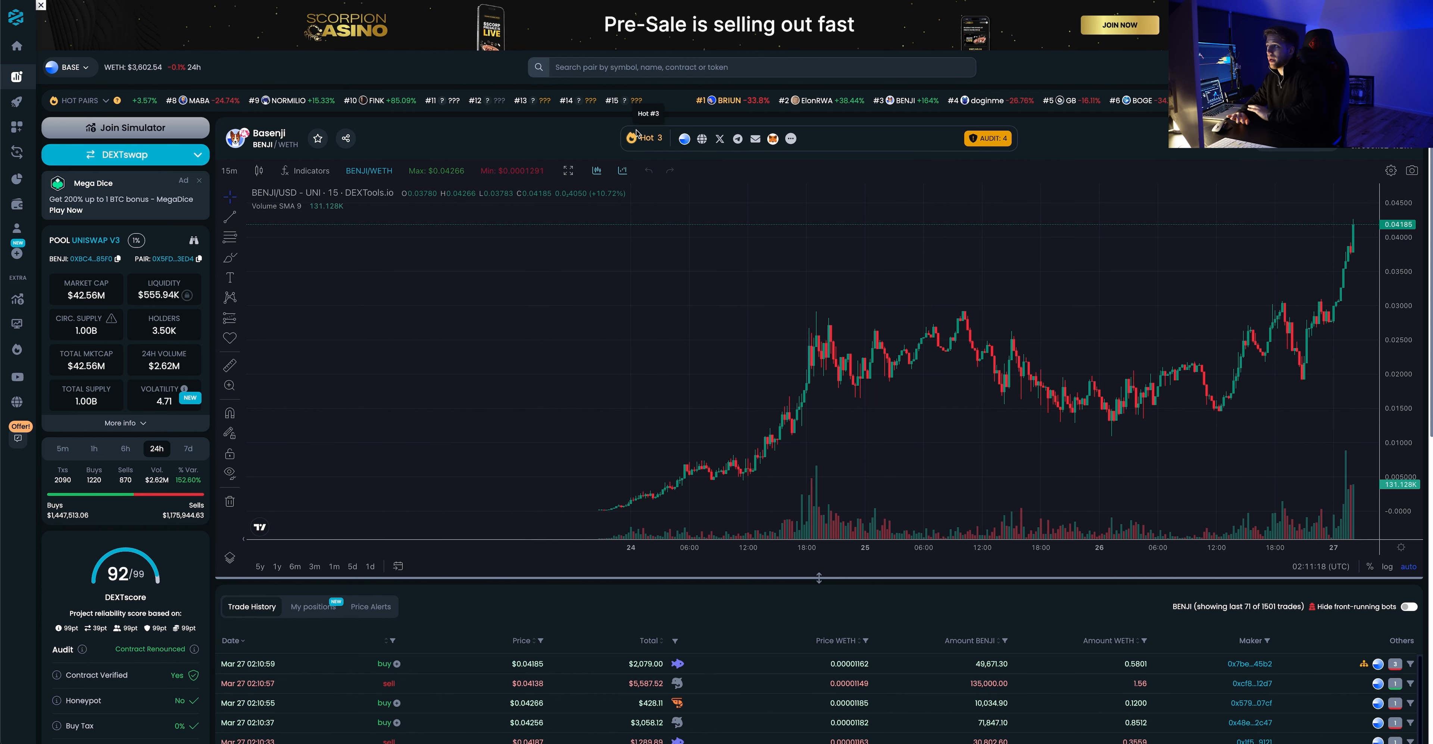
{"action": "mouse_move", "coordinate": [842, 189]}
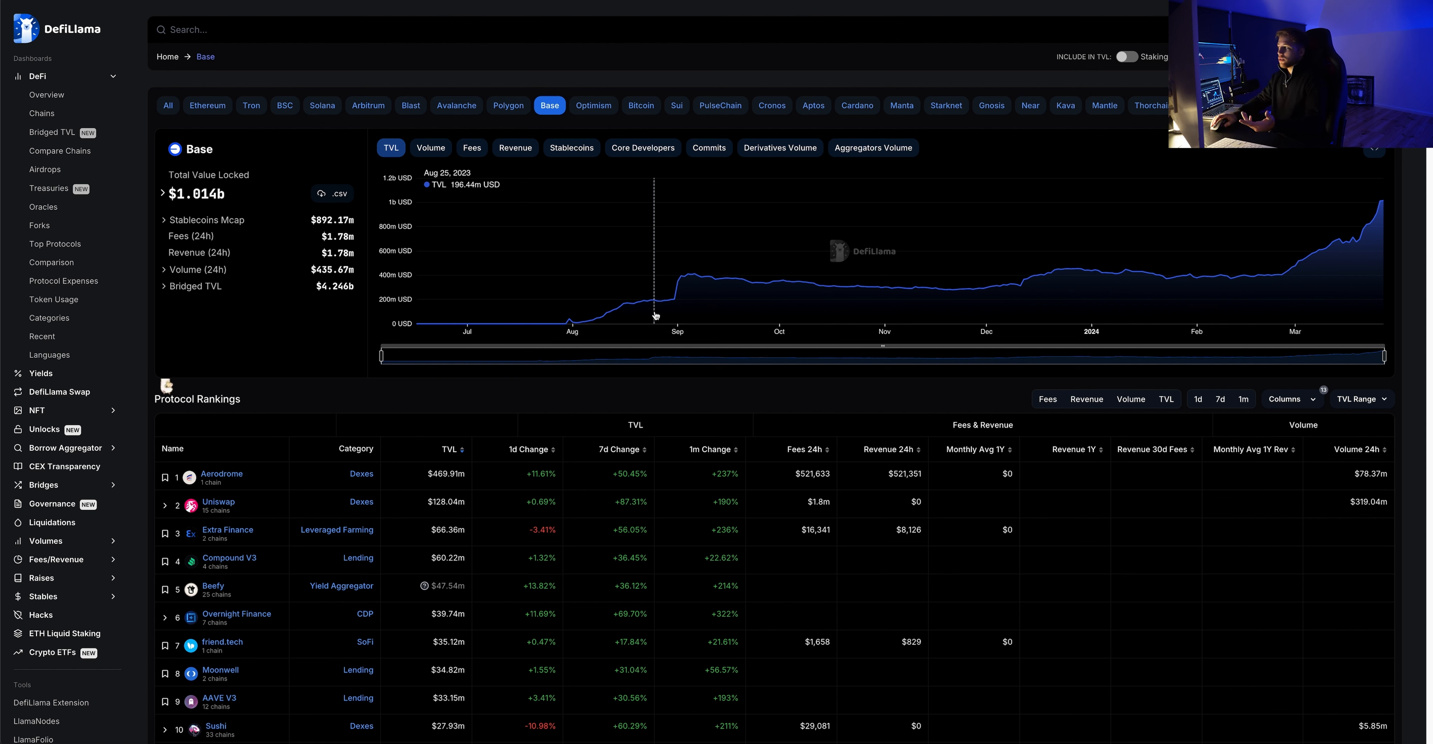
Show Base's daily volume bars, peaking near $437m in late March, instead of TVL.
{"action": "left_click", "coordinate": [430, 147]}
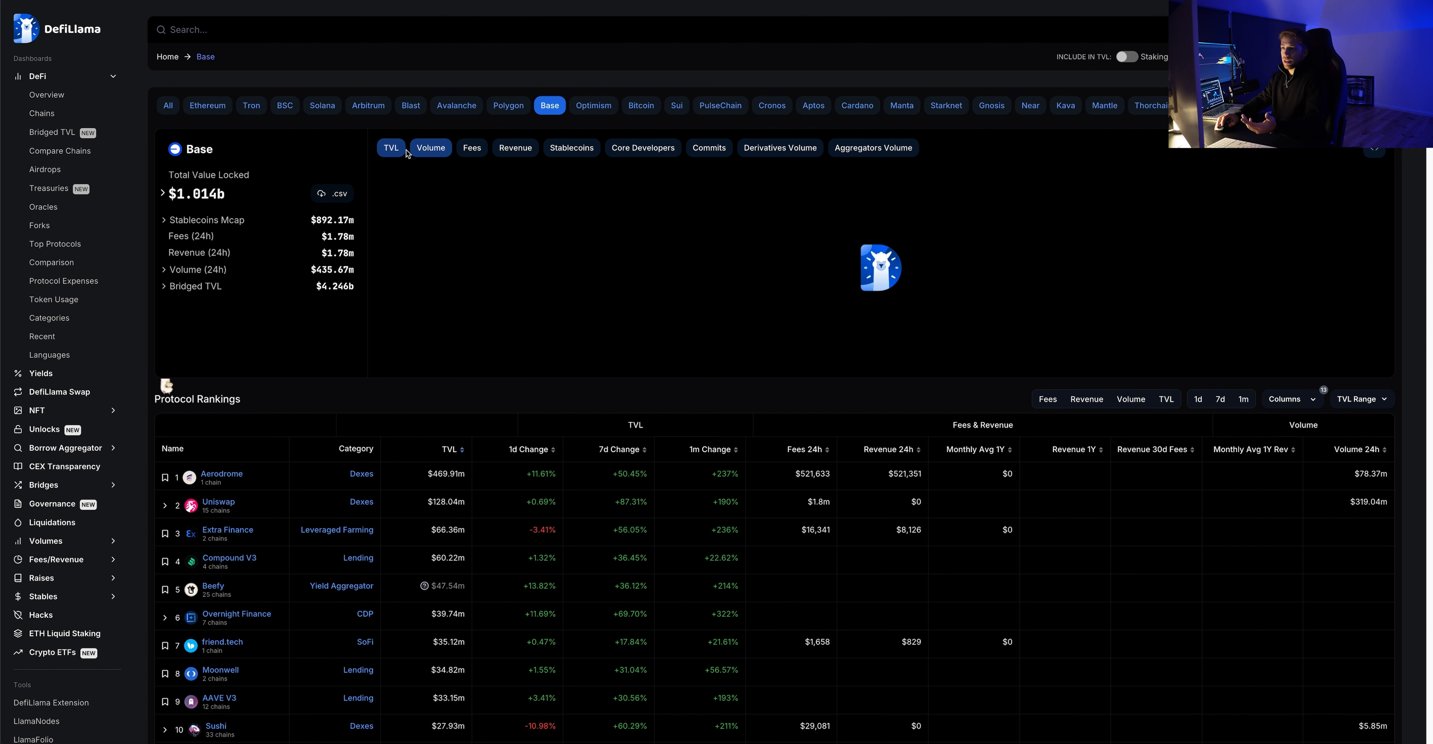
{"action": "left_click", "coordinate": [430, 148]}
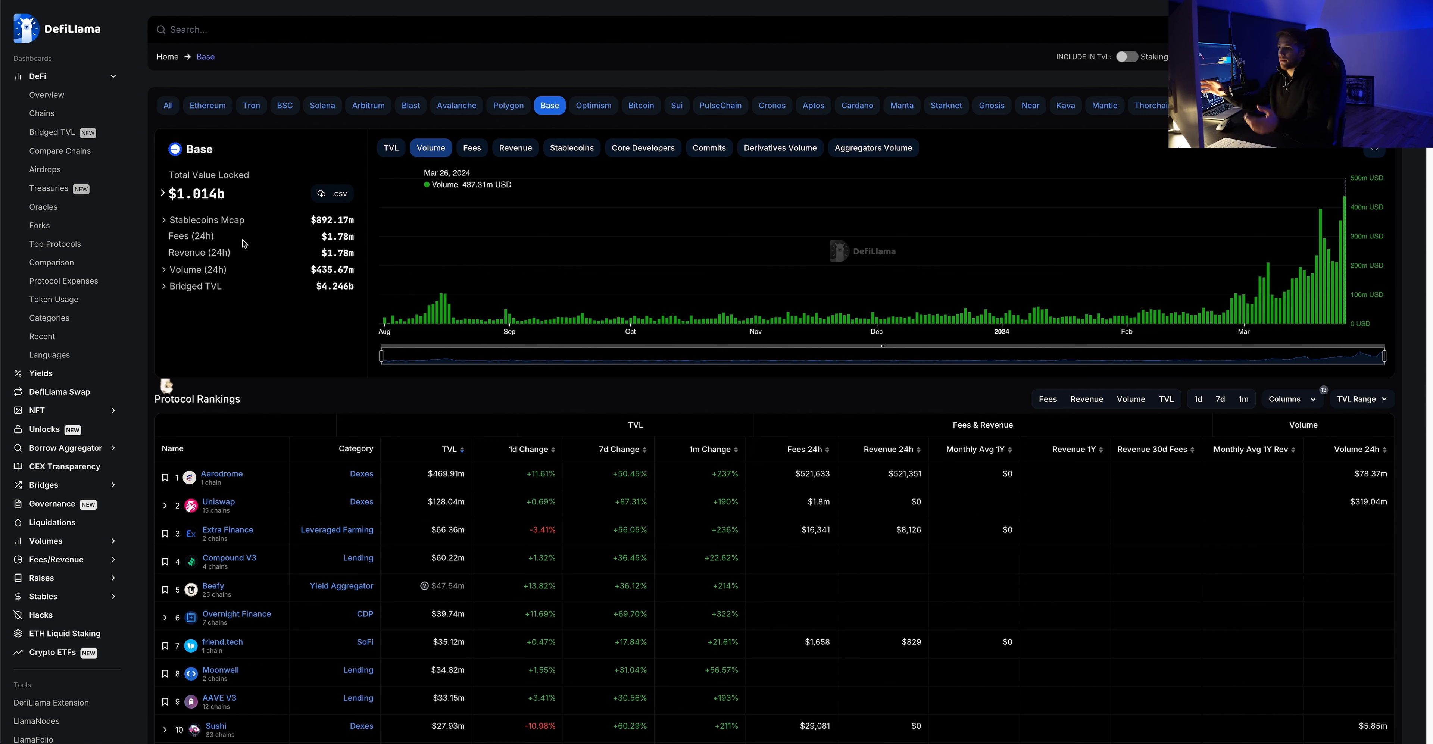
{"action": "mouse_move", "coordinate": [326, 265]}
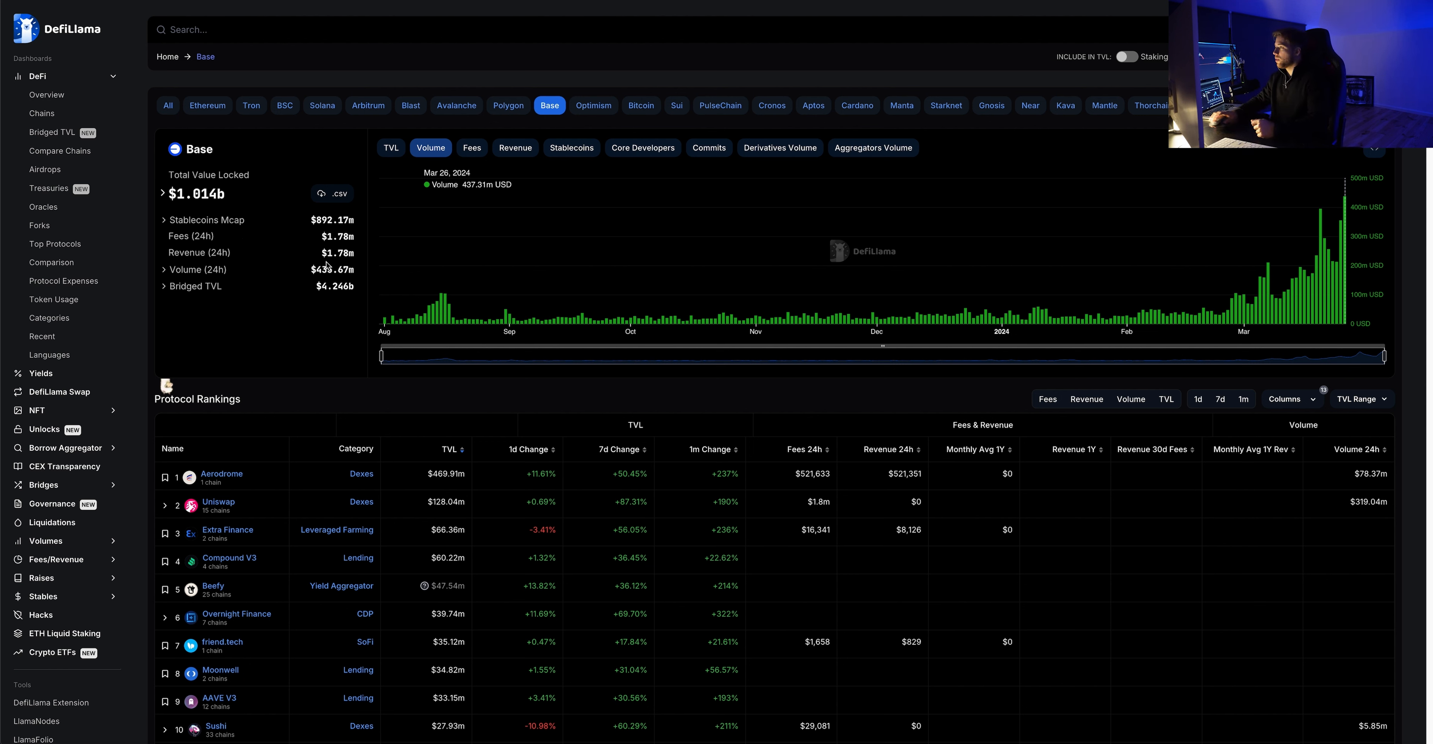
{"action": "mouse_move", "coordinate": [331, 168]}
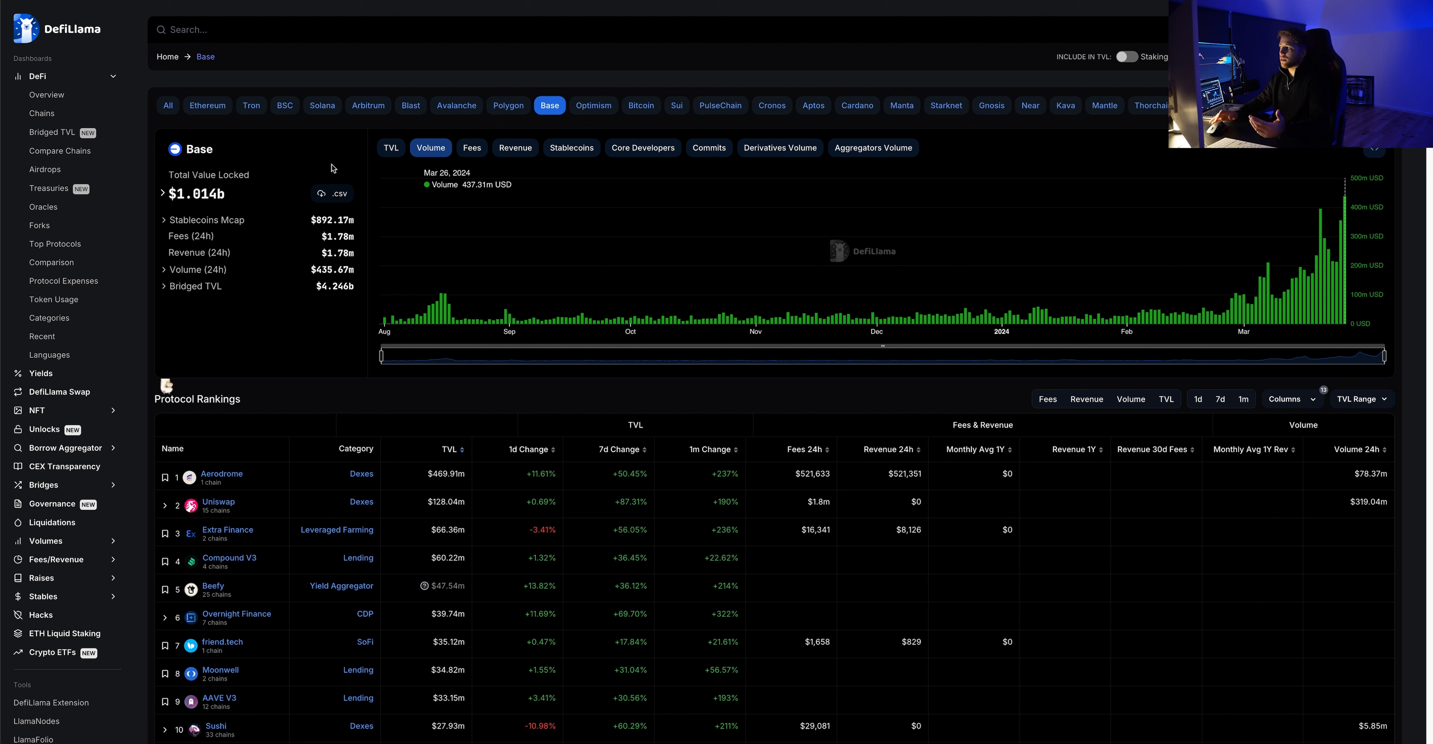
{"action": "mouse_move", "coordinate": [1243, 259]}
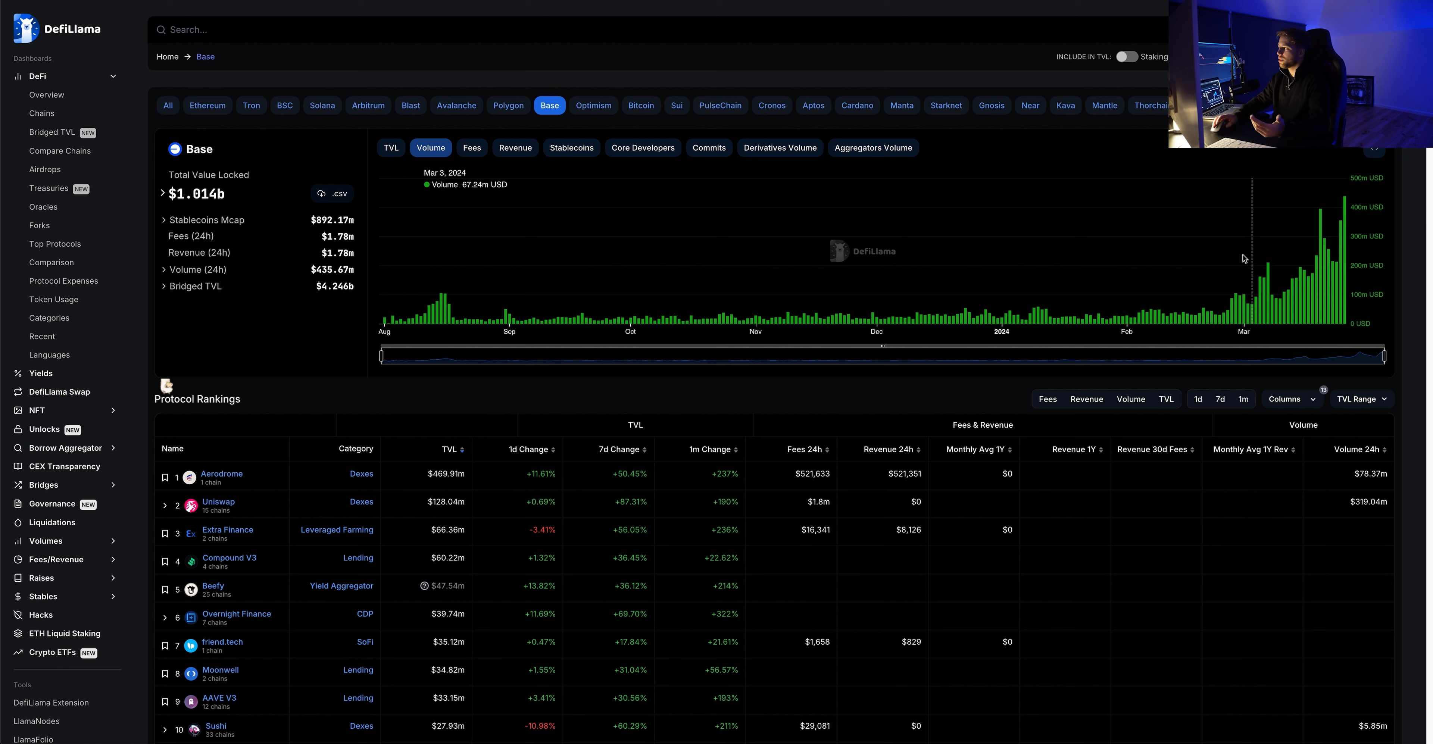
{"action": "mouse_move", "coordinate": [1070, 203]}
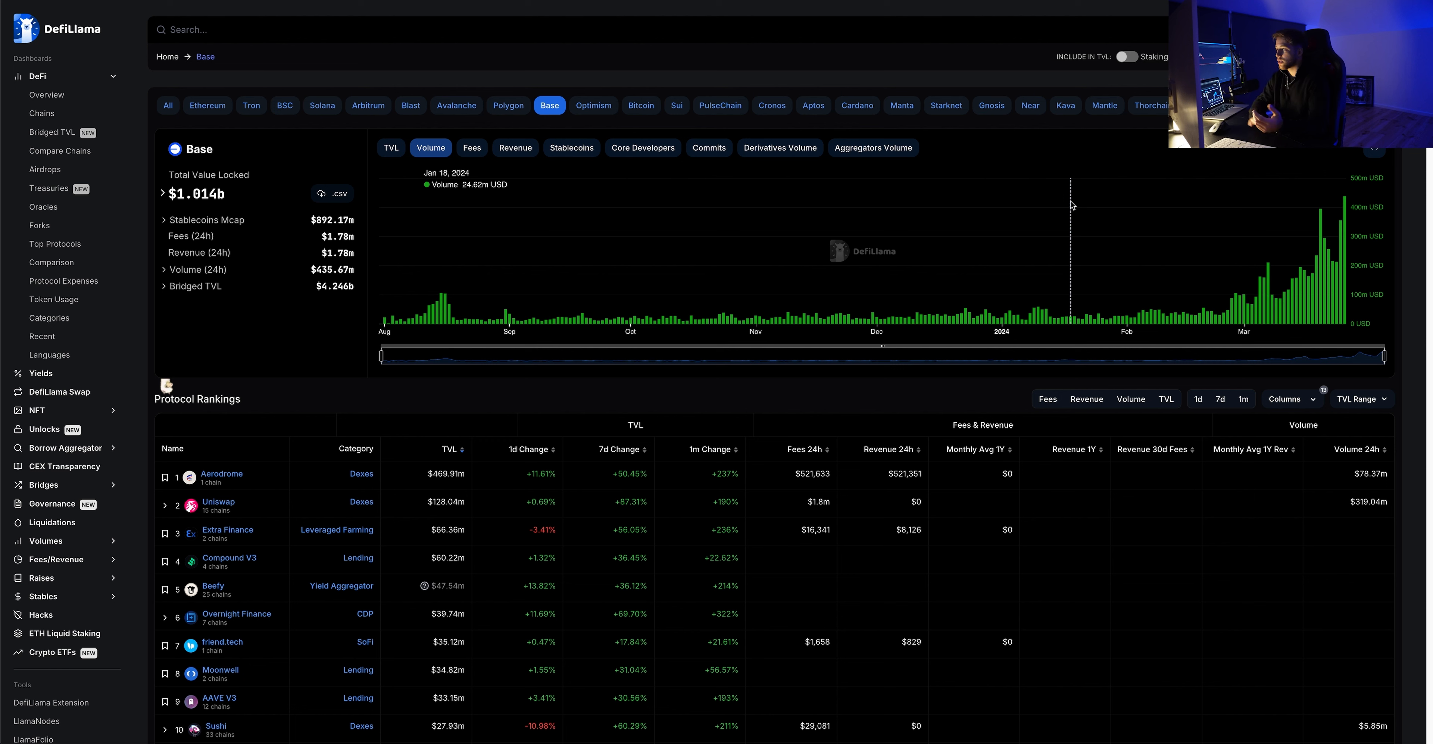
{"action": "mouse_move", "coordinate": [1106, 220]}
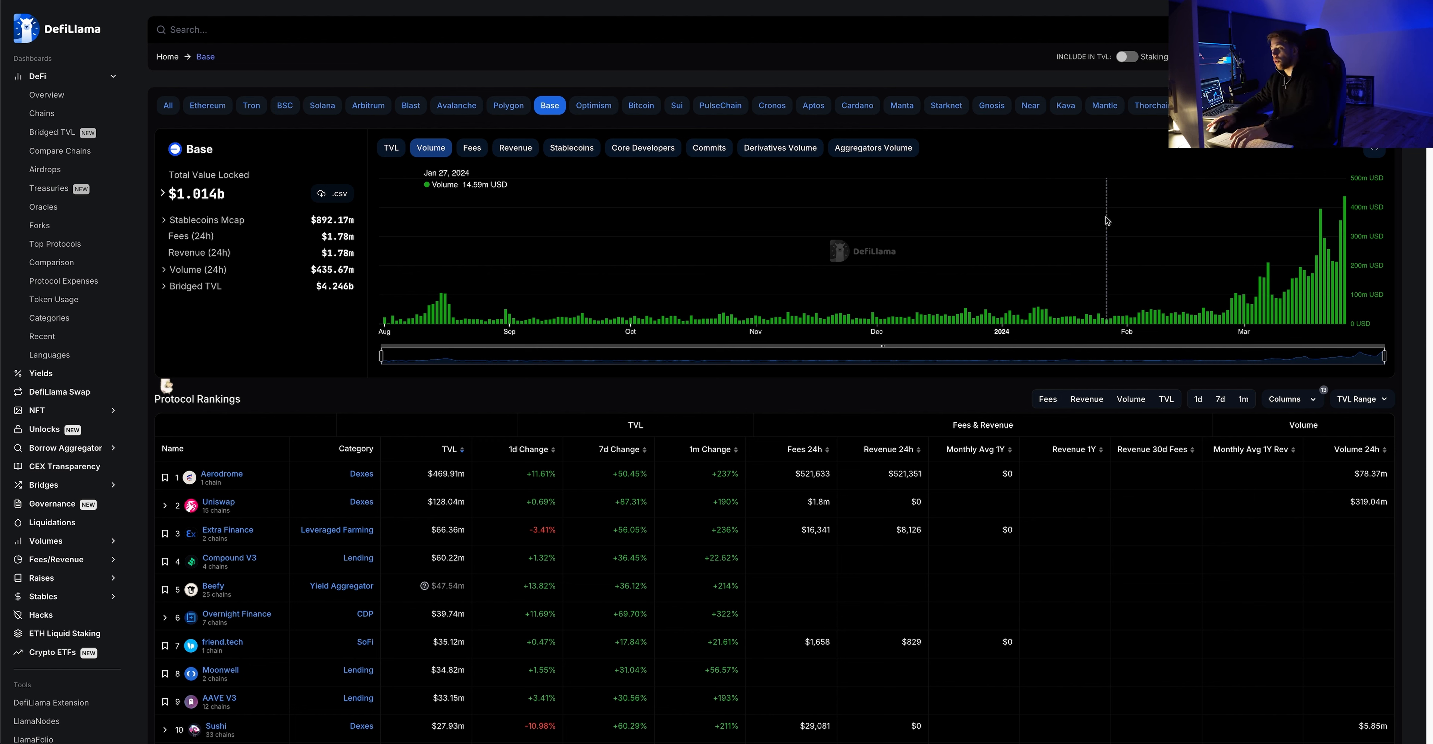
{"action": "mouse_move", "coordinate": [1221, 232]}
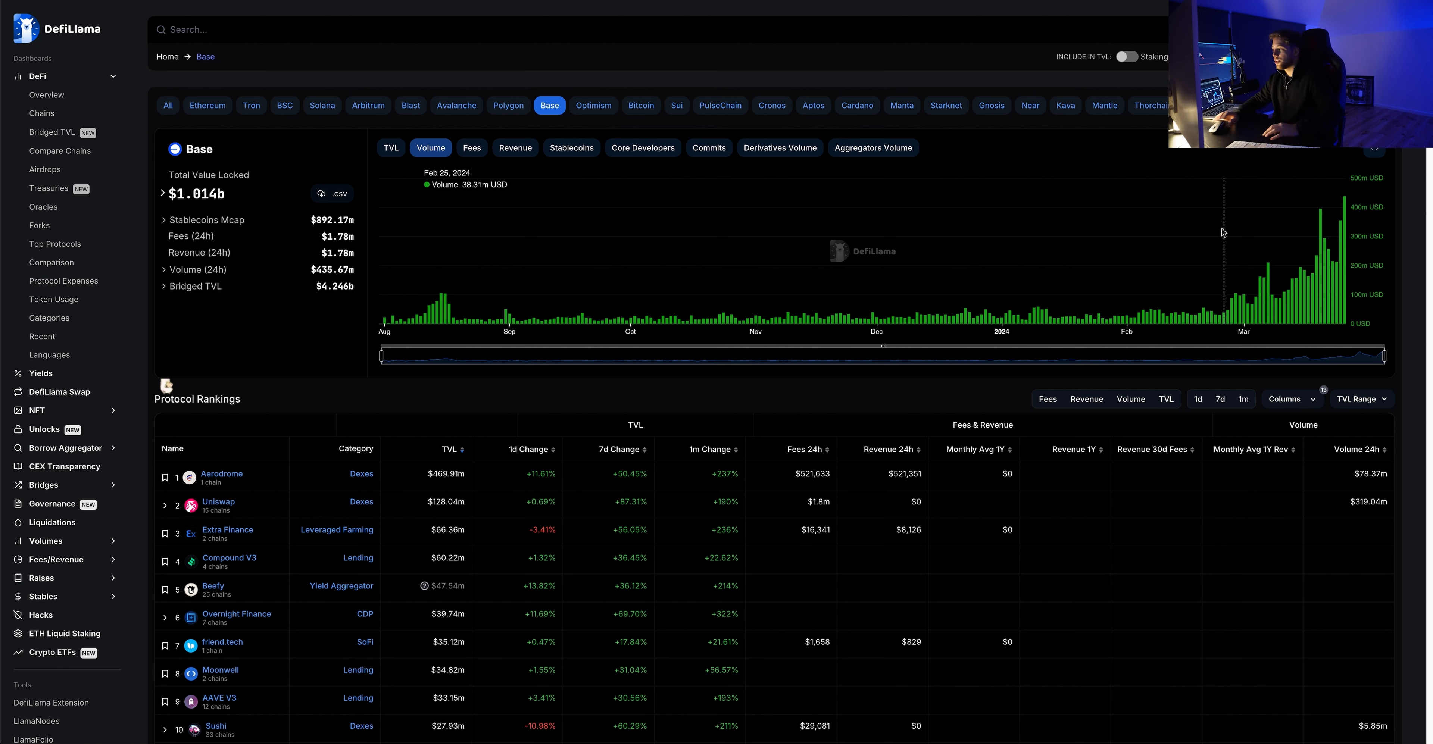